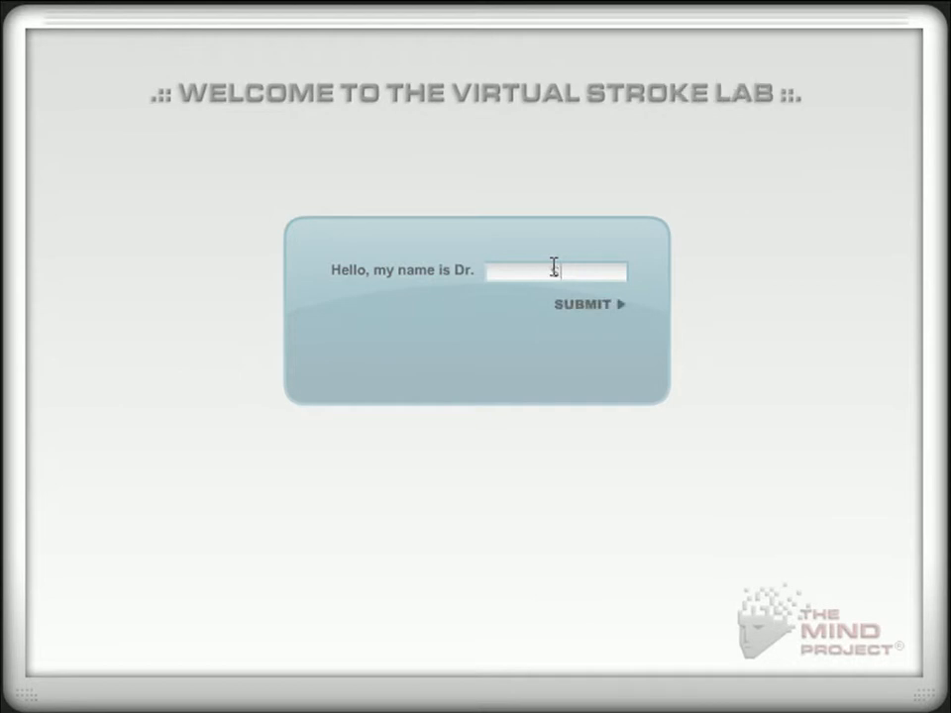
Sign in as Dr. Smith and submit the name to enter the reception area.
text(Smith)
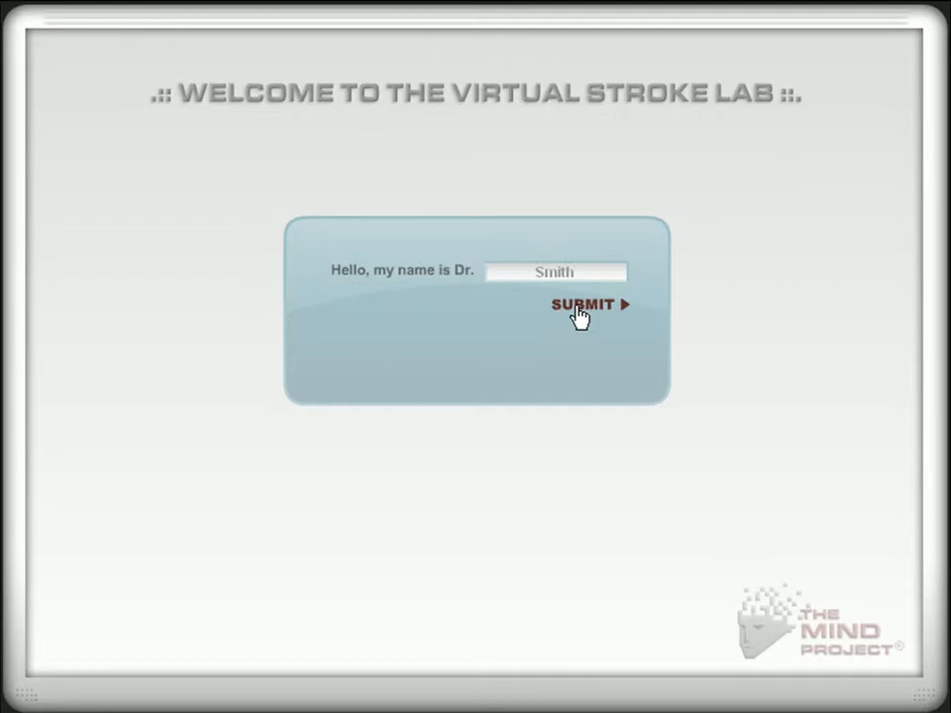
click(584, 305)
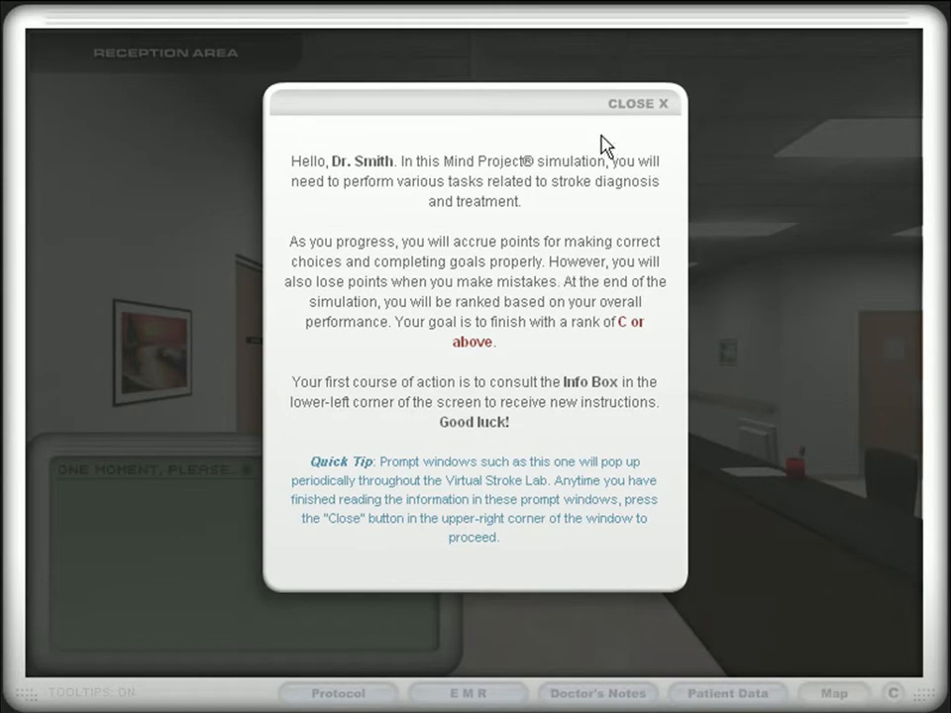
Dismiss the welcome briefing, read through the EMR aneurysm article, then close the medical records.
click(638, 103)
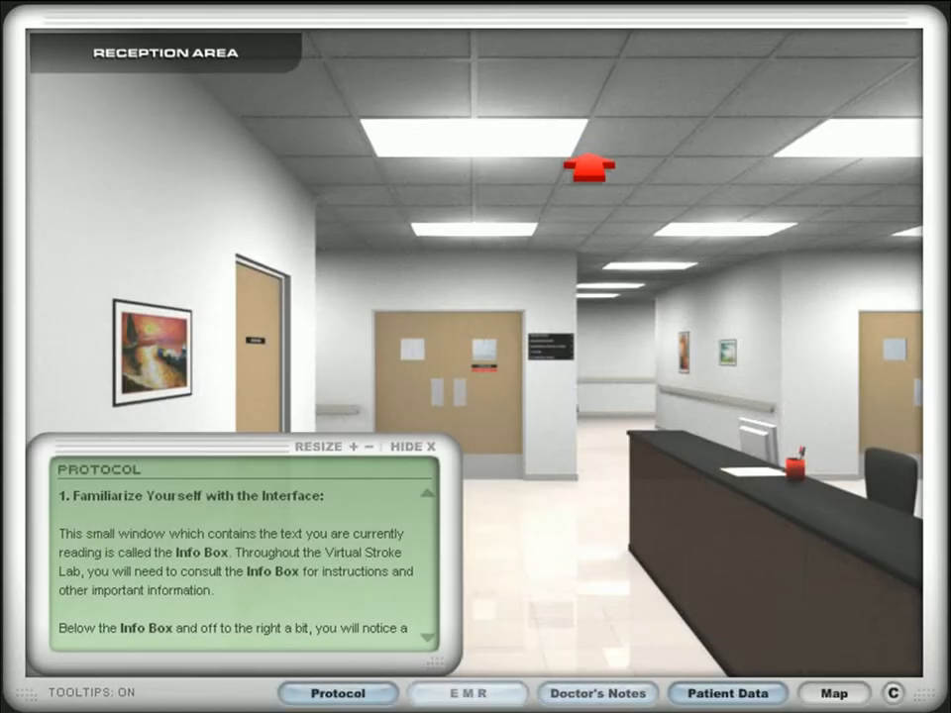
mouse_move(414, 447)
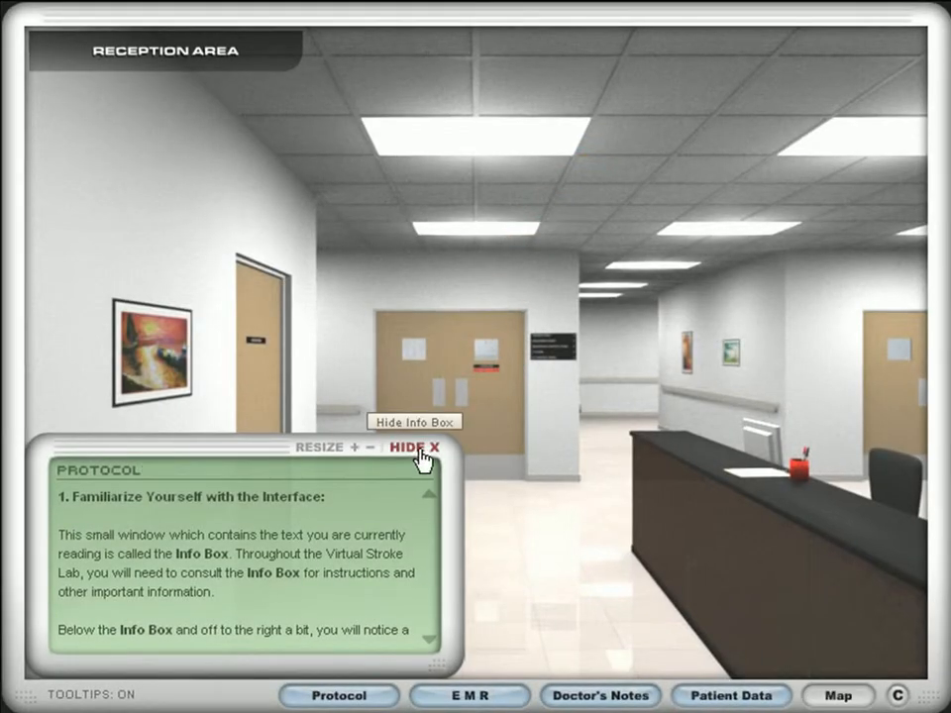
click(416, 448)
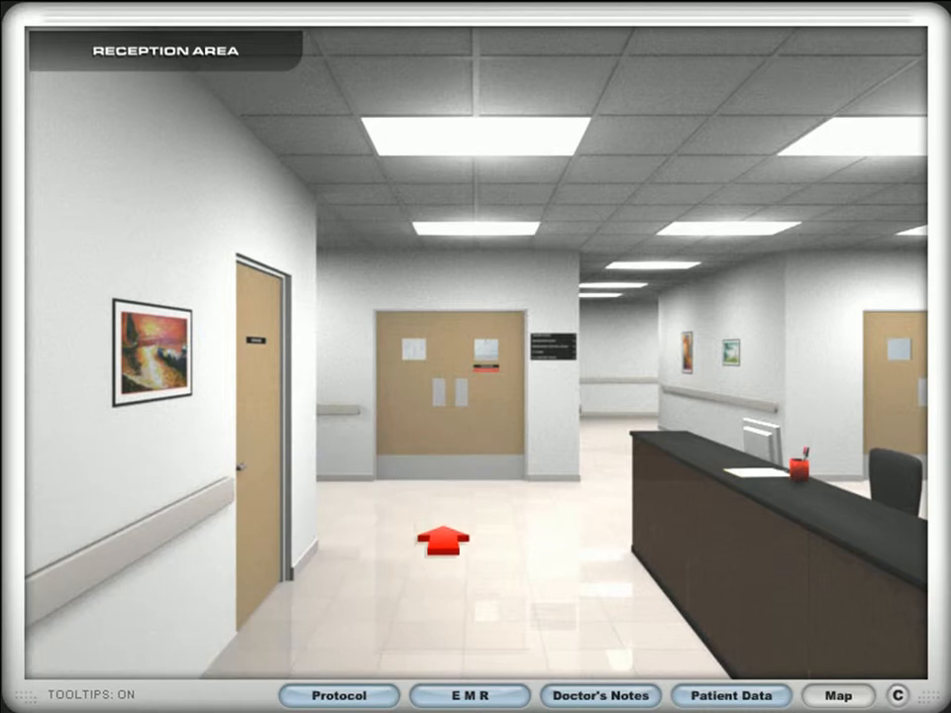
click(467, 695)
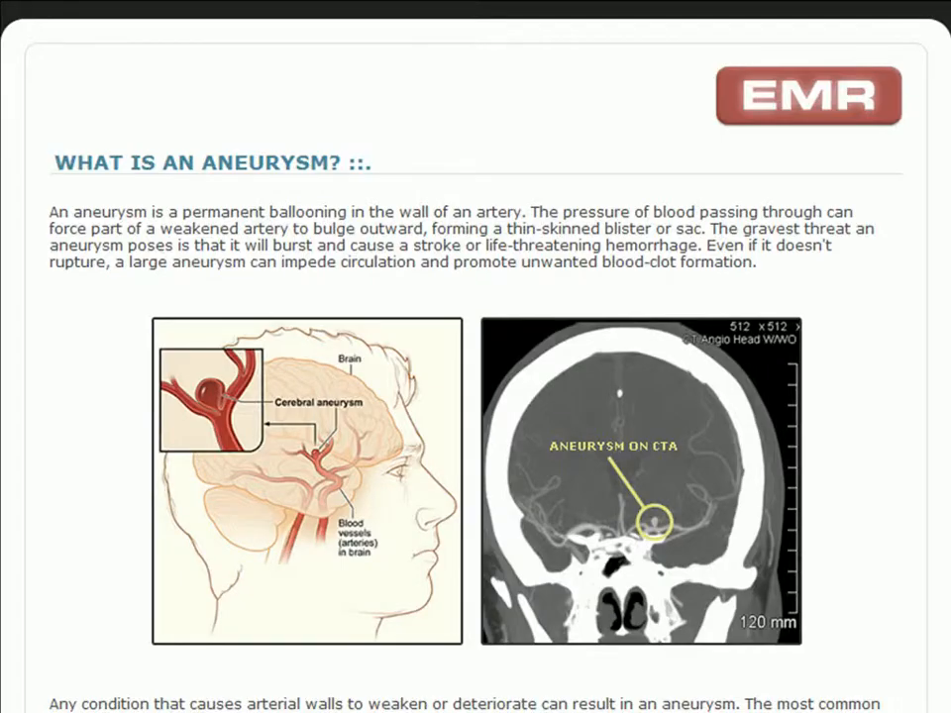
scroll(down, 3)
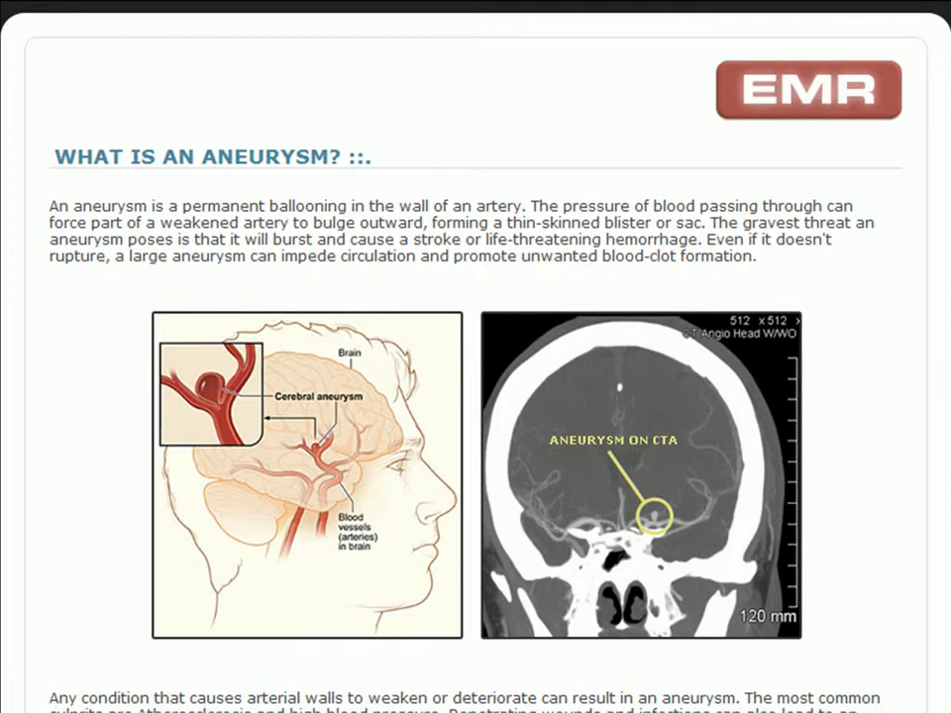
scroll(down, 3)
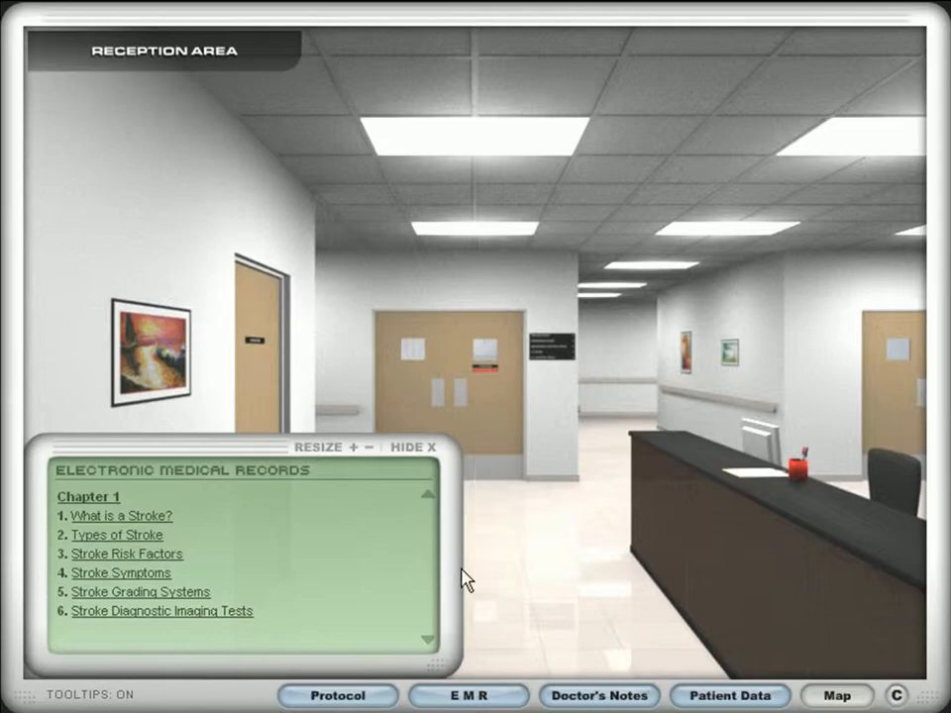
mouse_move(483, 695)
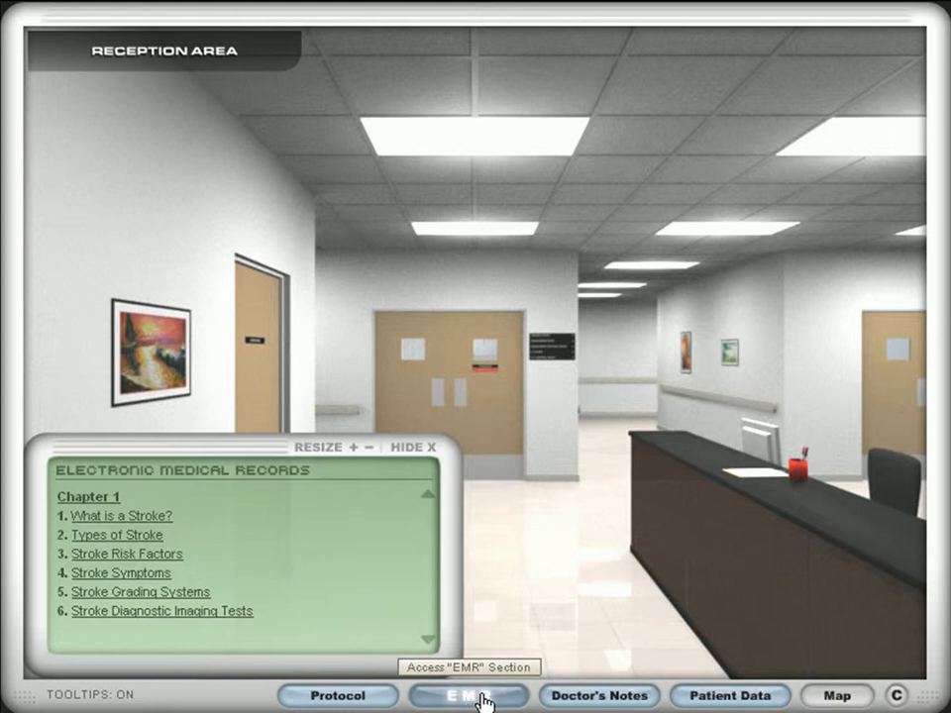
click(598, 696)
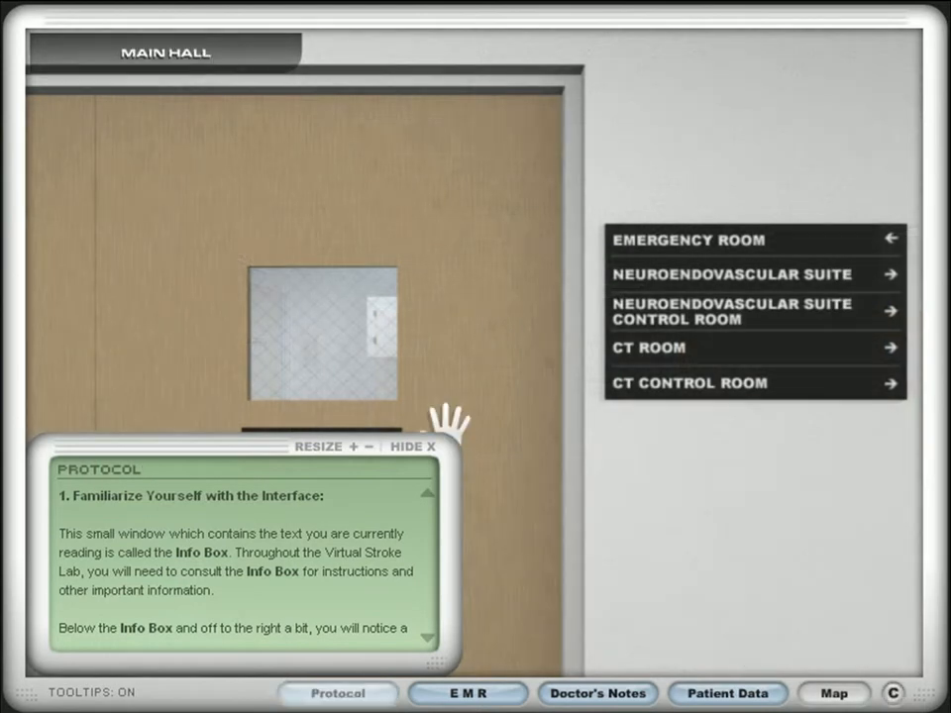
mouse_move(412, 447)
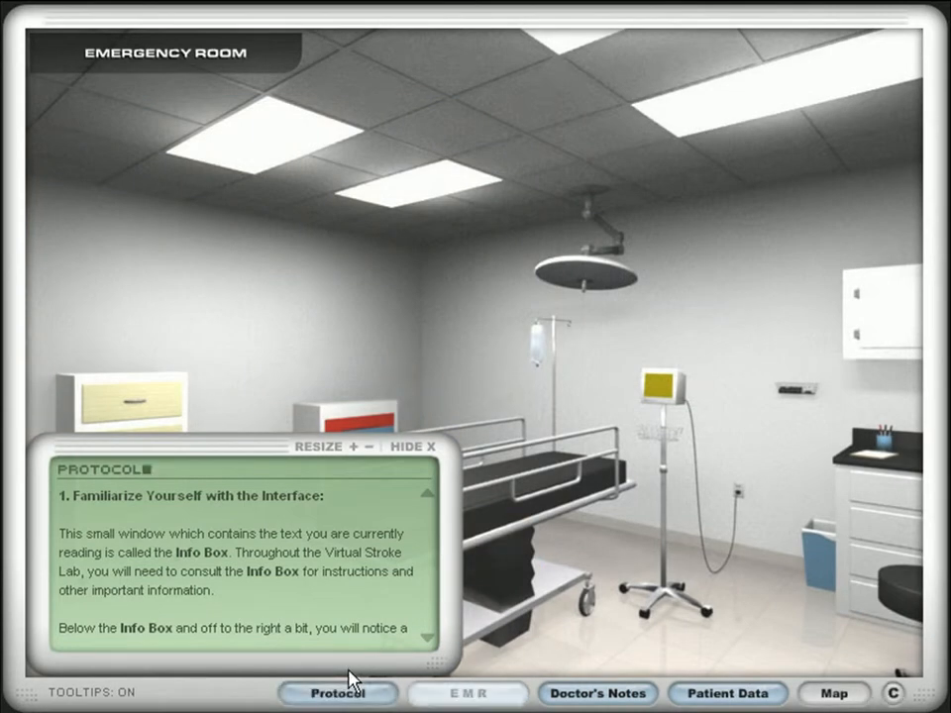
Show the protocol in the Info Box and proceed into the Emergency Room to receive the stroke page.
click(467, 693)
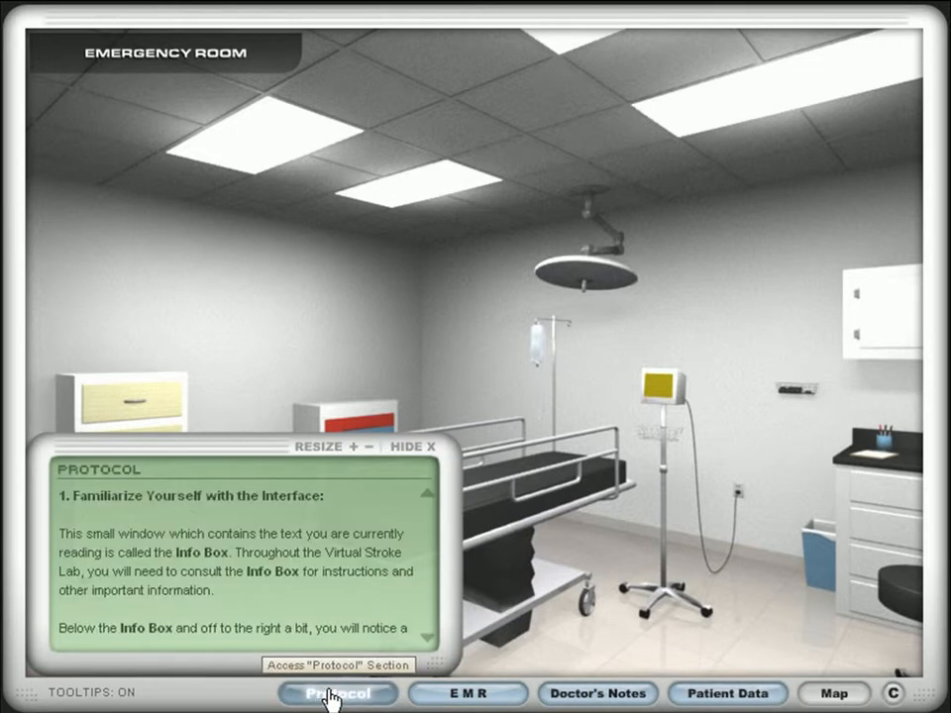
mouse_move(895, 694)
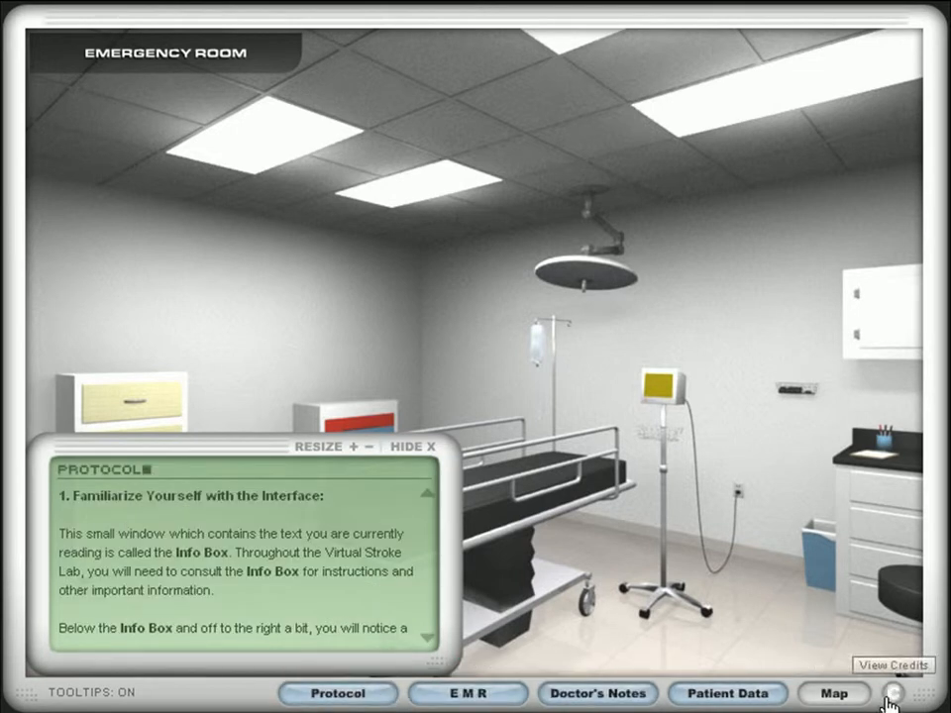
click(832, 693)
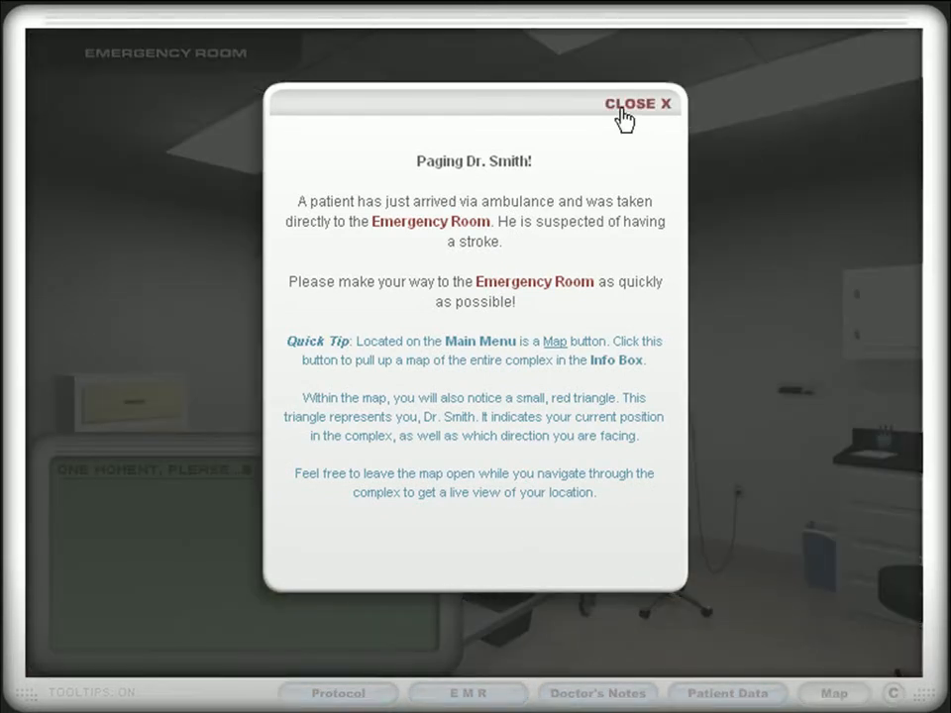
Work through the ER protocol, answer hemorrhagic stroke as the initial diagnosis, and move on to Section 2.
click(638, 103)
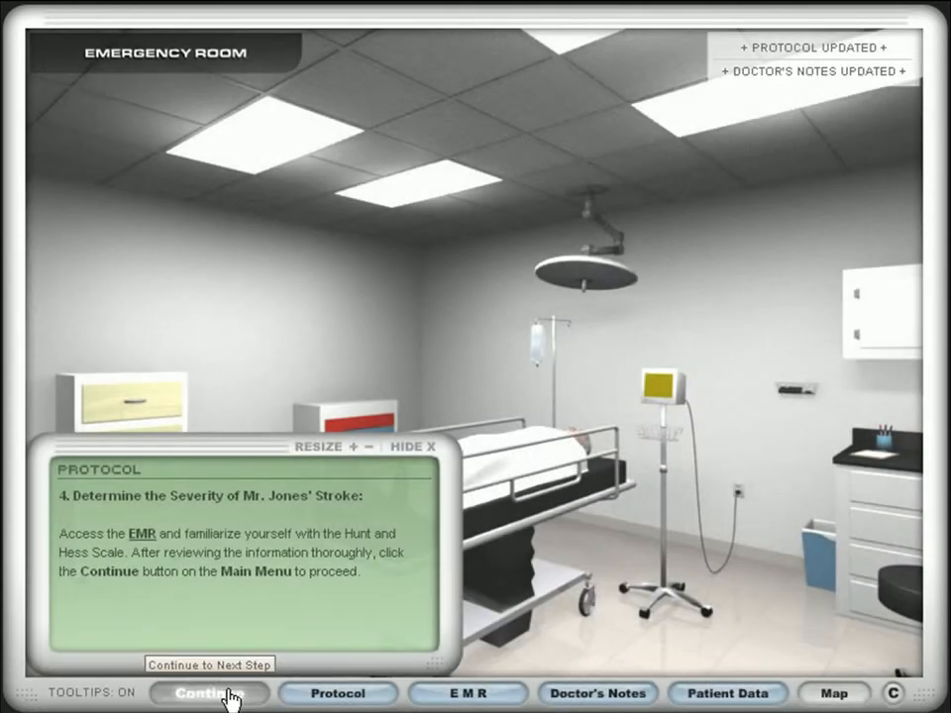
click(210, 693)
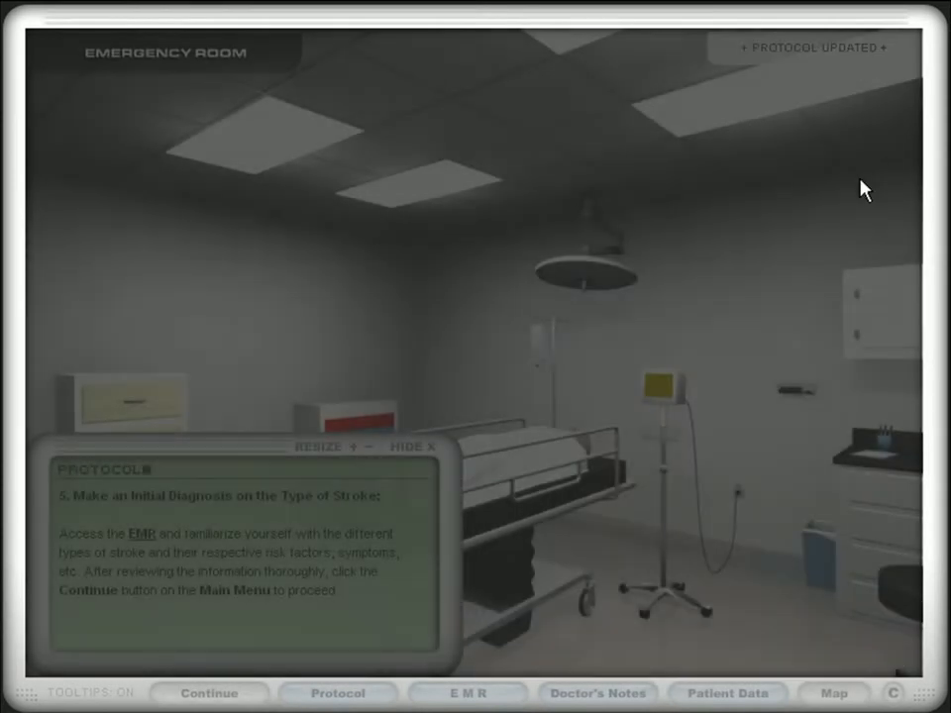
click(208, 693)
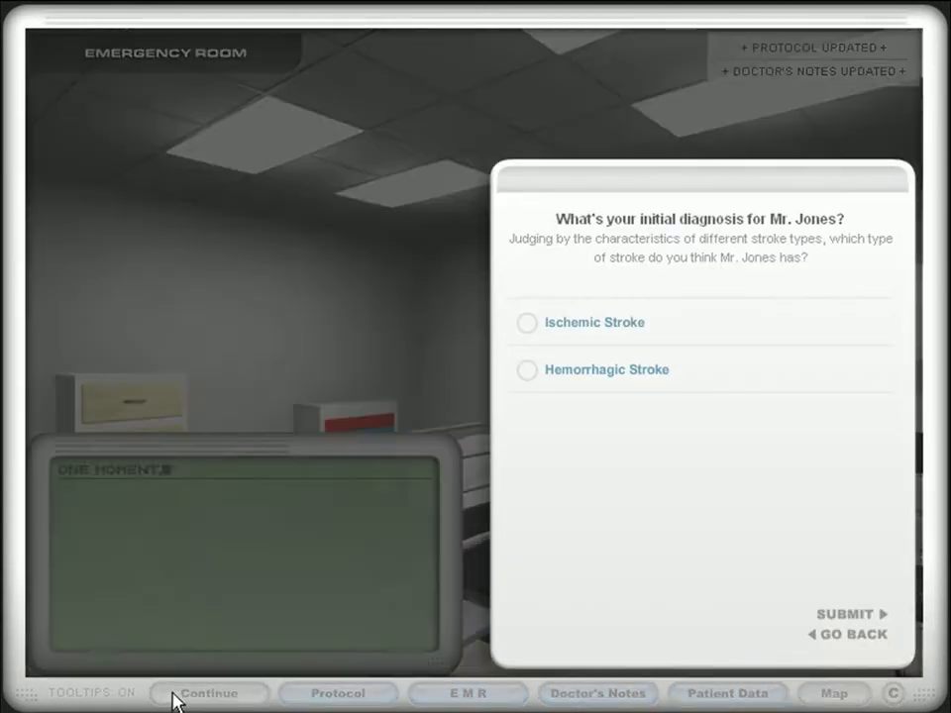
click(848, 614)
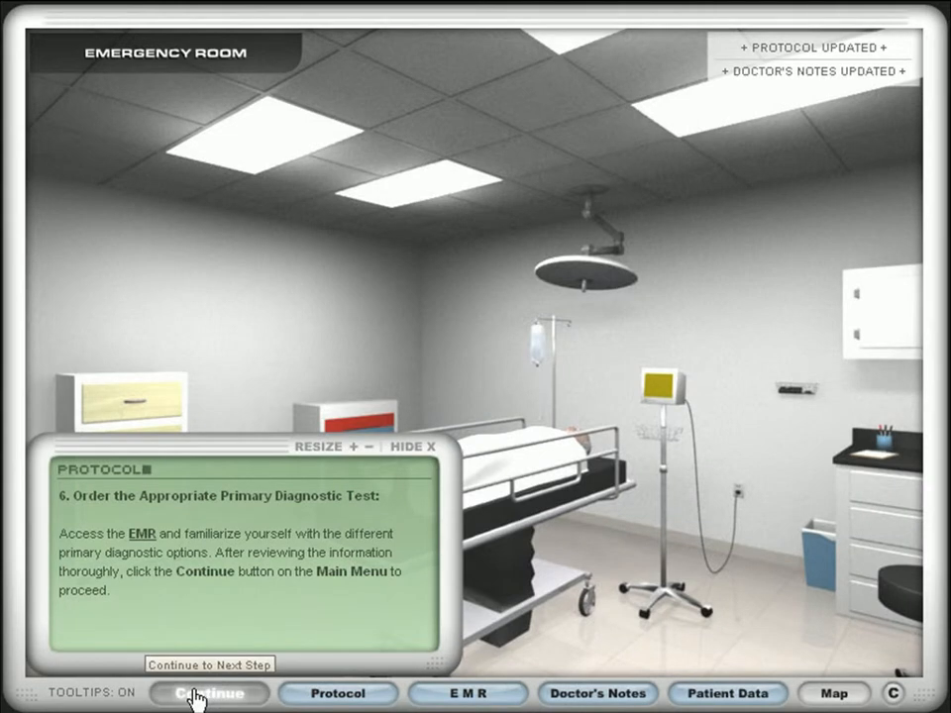
click(208, 693)
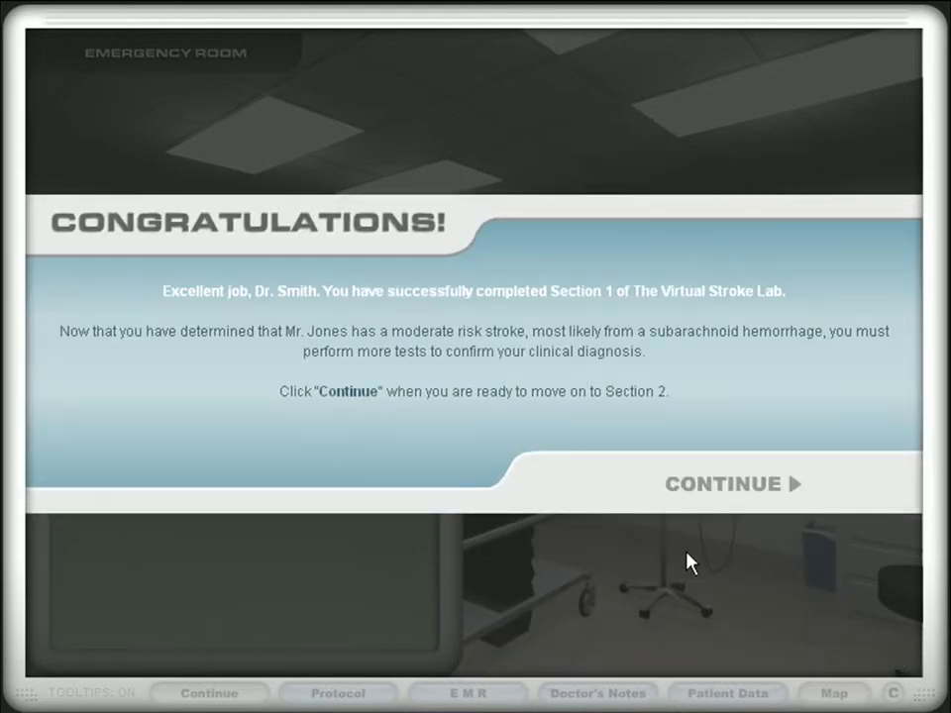
click(723, 483)
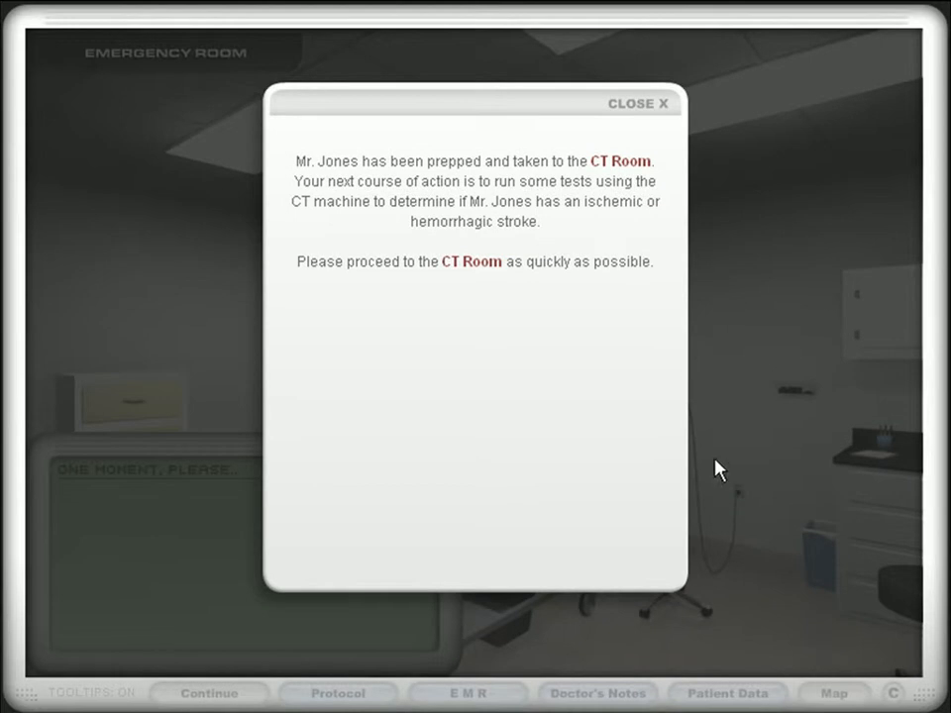
Walk down the main hall to the CT Room and acknowledge that Mr. Jones is aligned in the scanner.
click(638, 103)
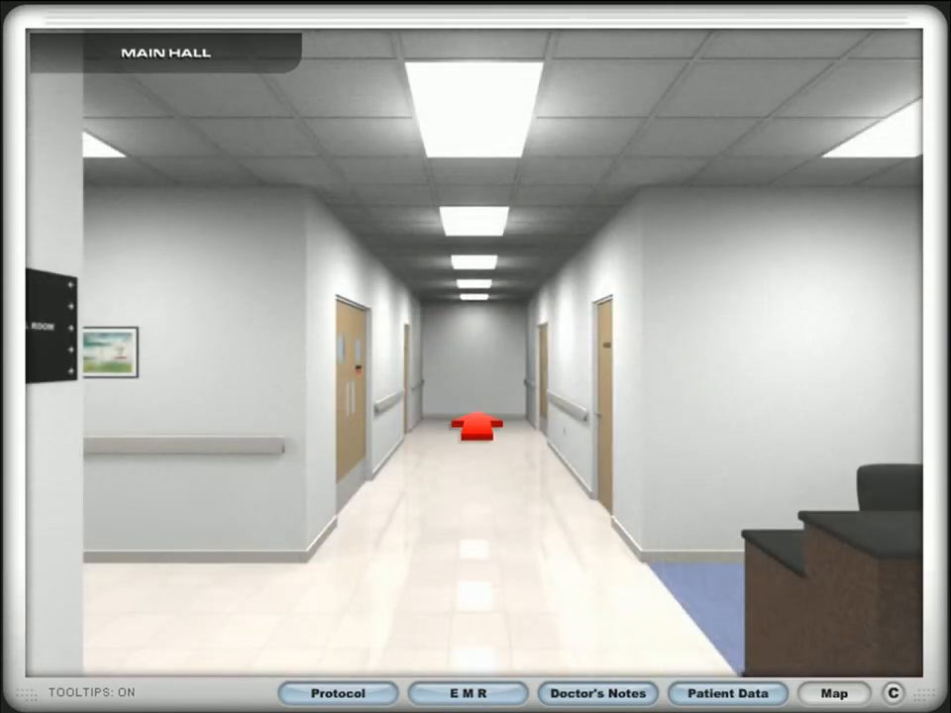
click(476, 426)
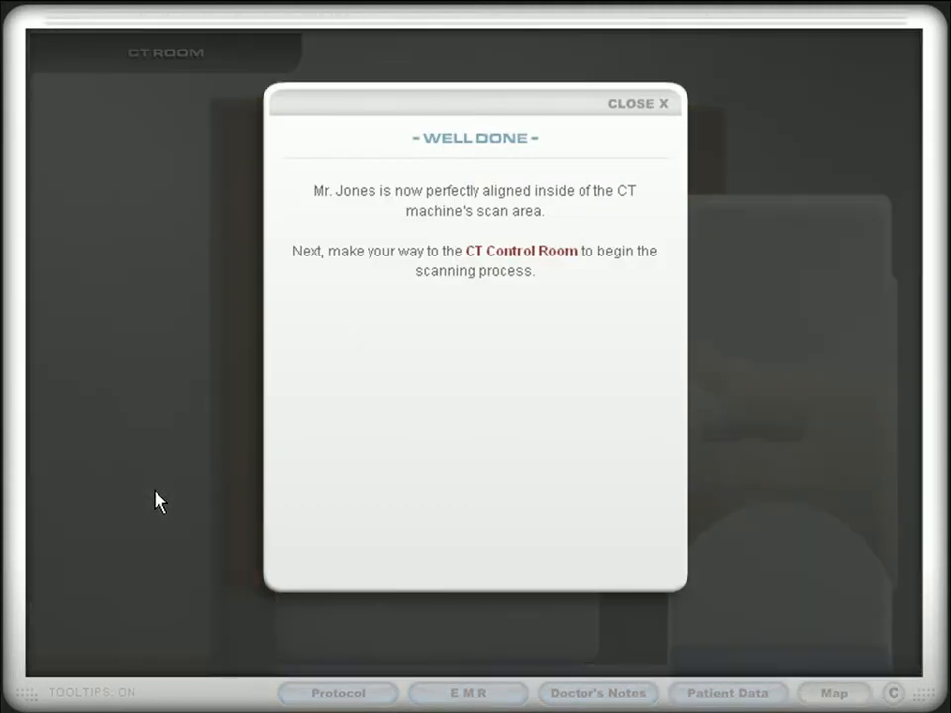
click(638, 103)
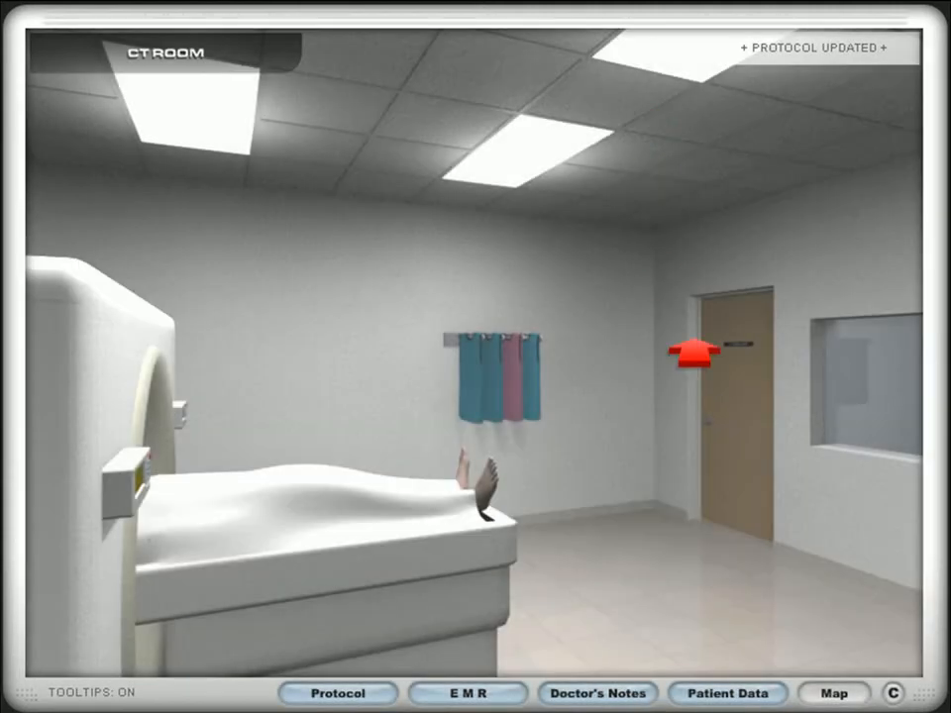
Enter the CT Control Room, run the head scan, and outline the suspected bleed on the image.
click(697, 353)
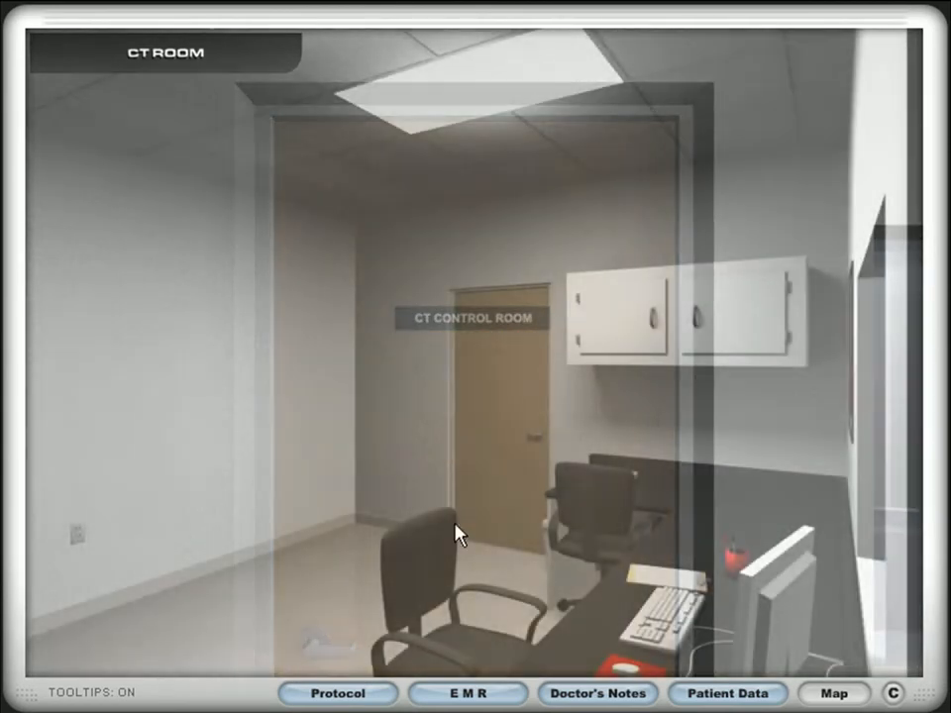
click(472, 317)
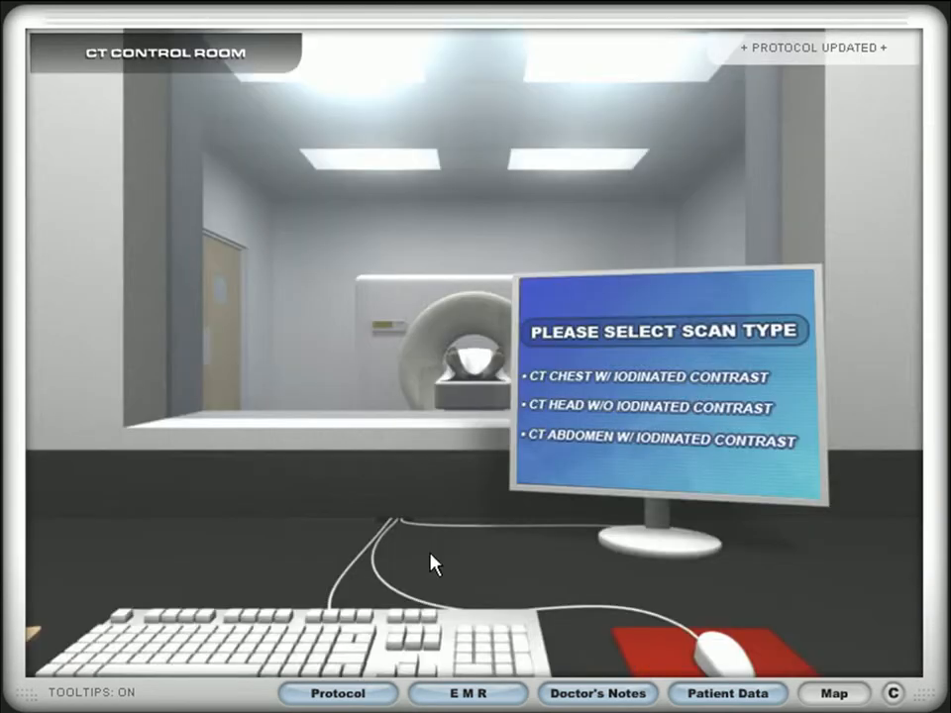
mouse_move(634, 456)
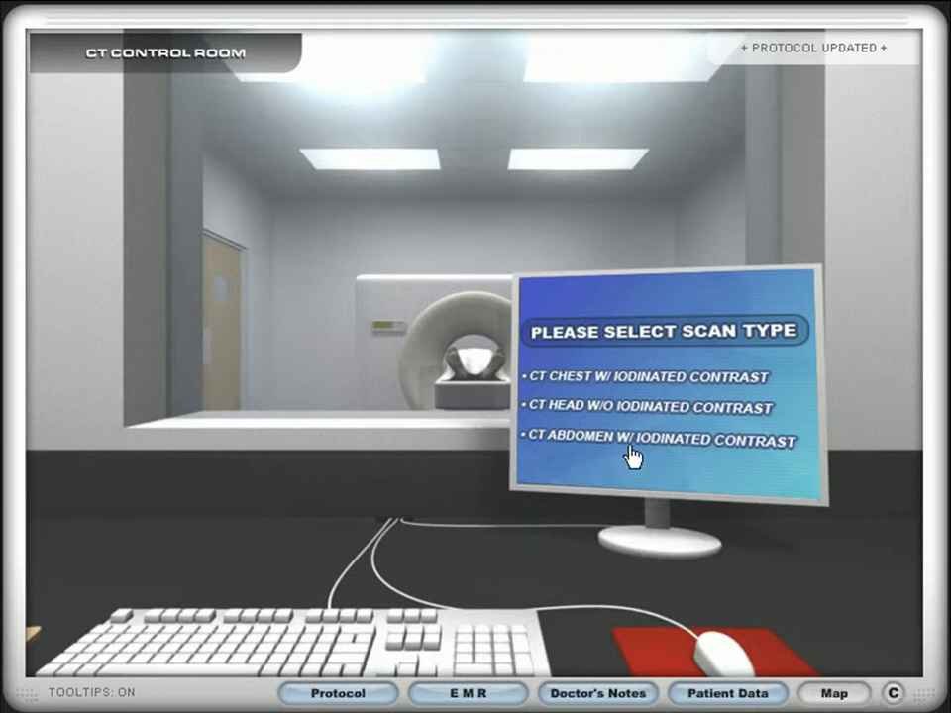
click(658, 442)
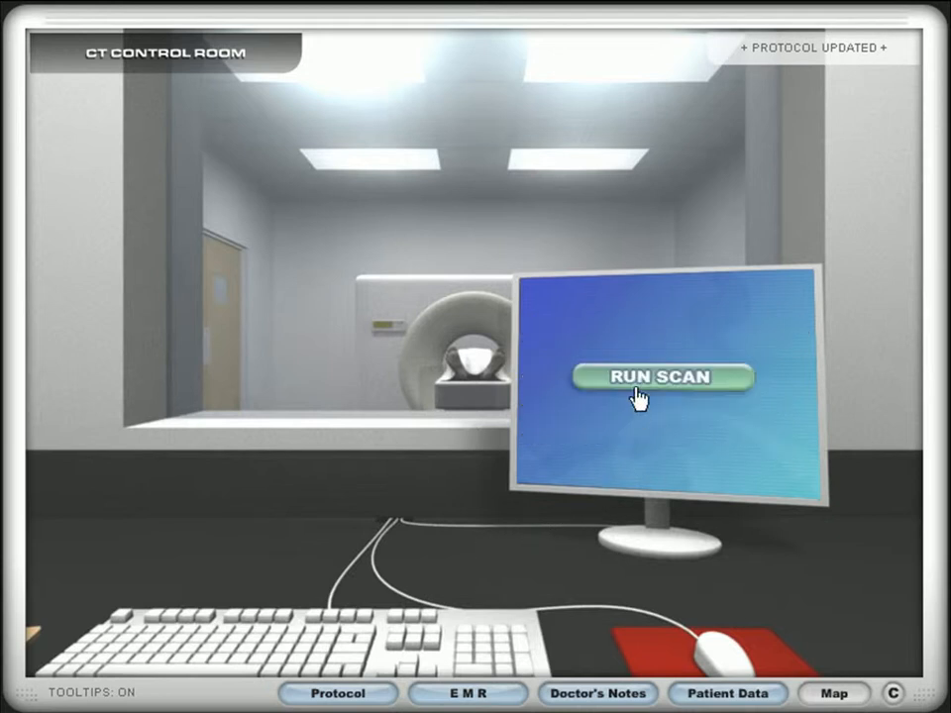
click(661, 376)
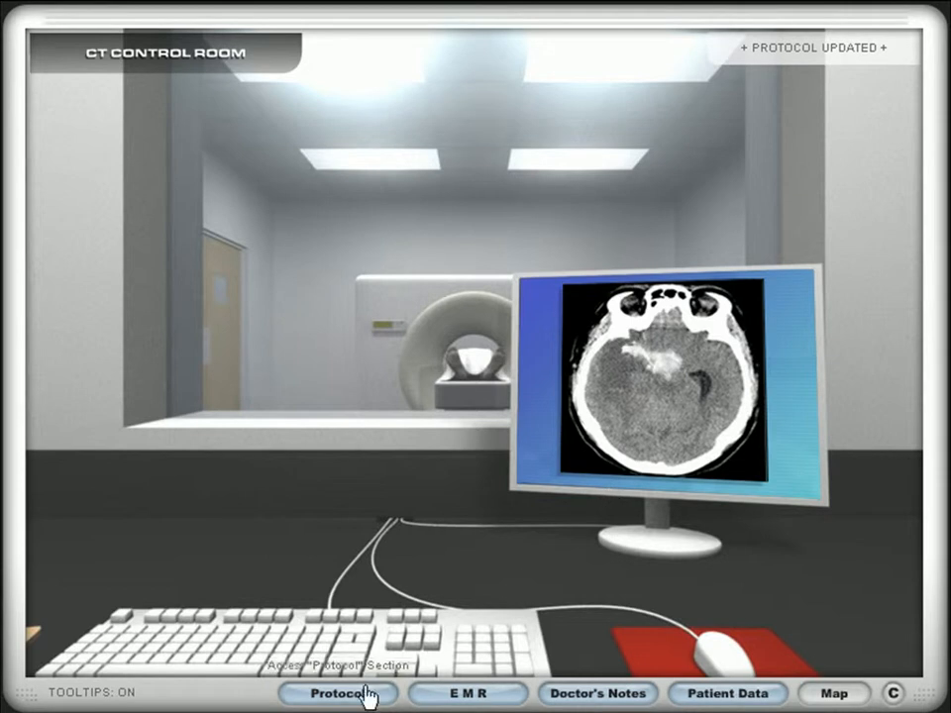
click(336, 694)
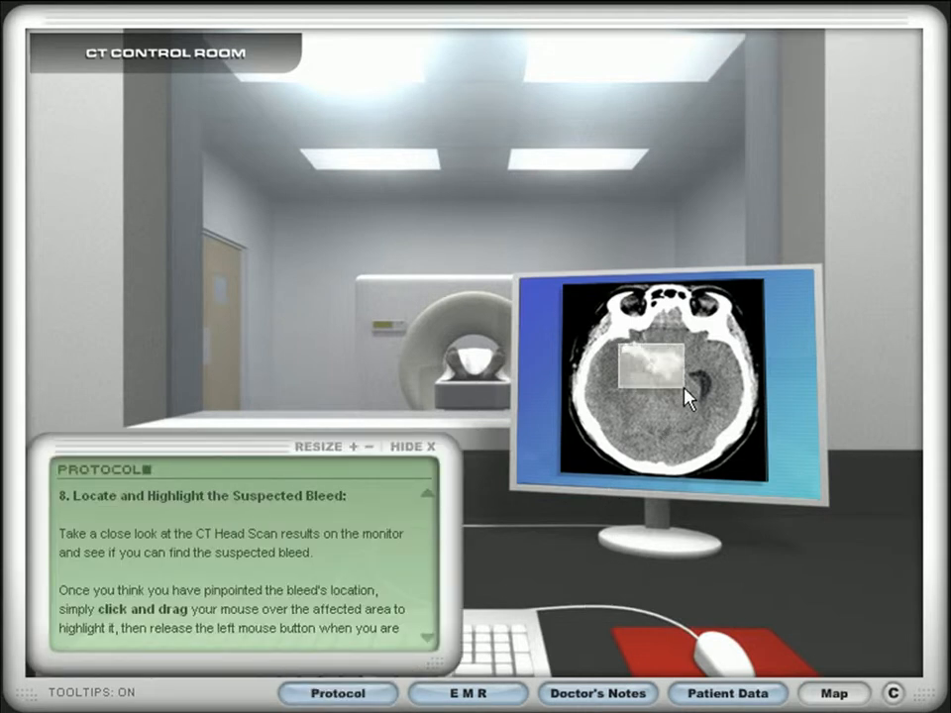
drag(618, 353, 684, 396)
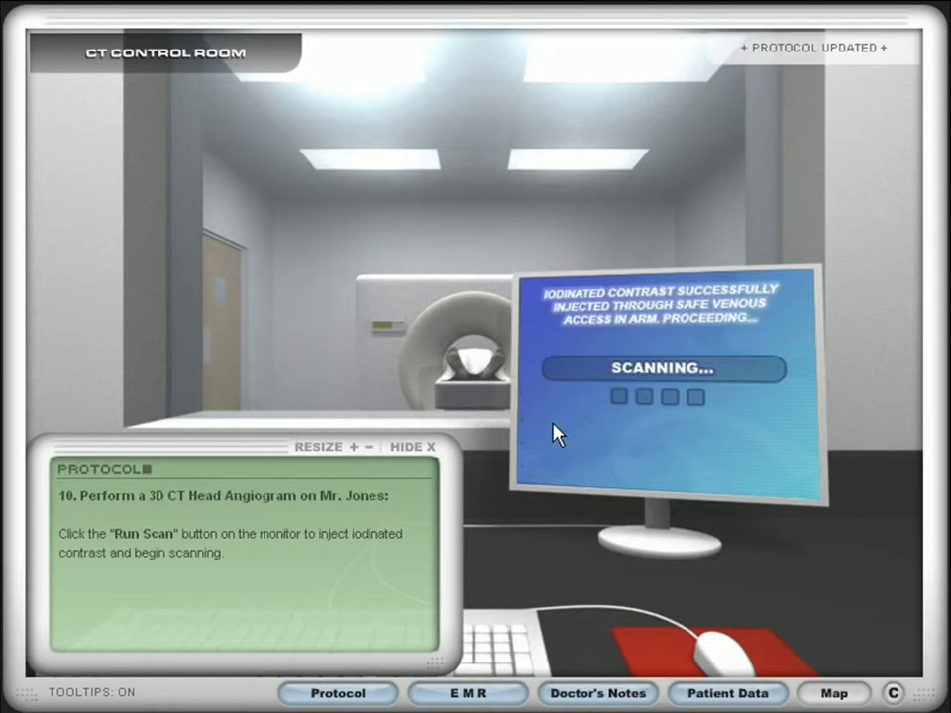
mouse_move(414, 454)
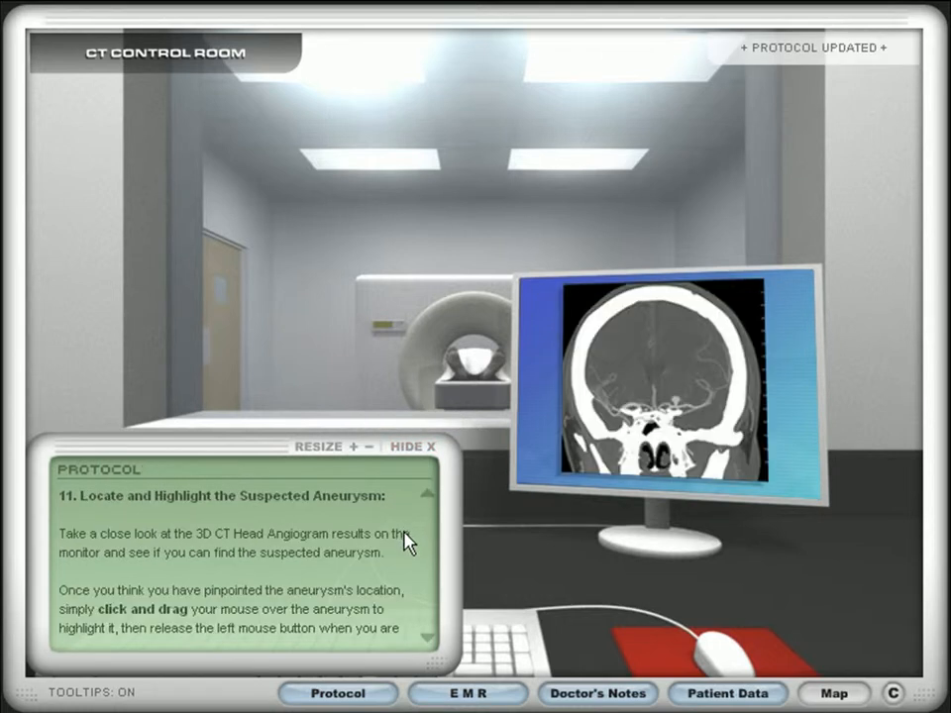
mouse_move(674, 401)
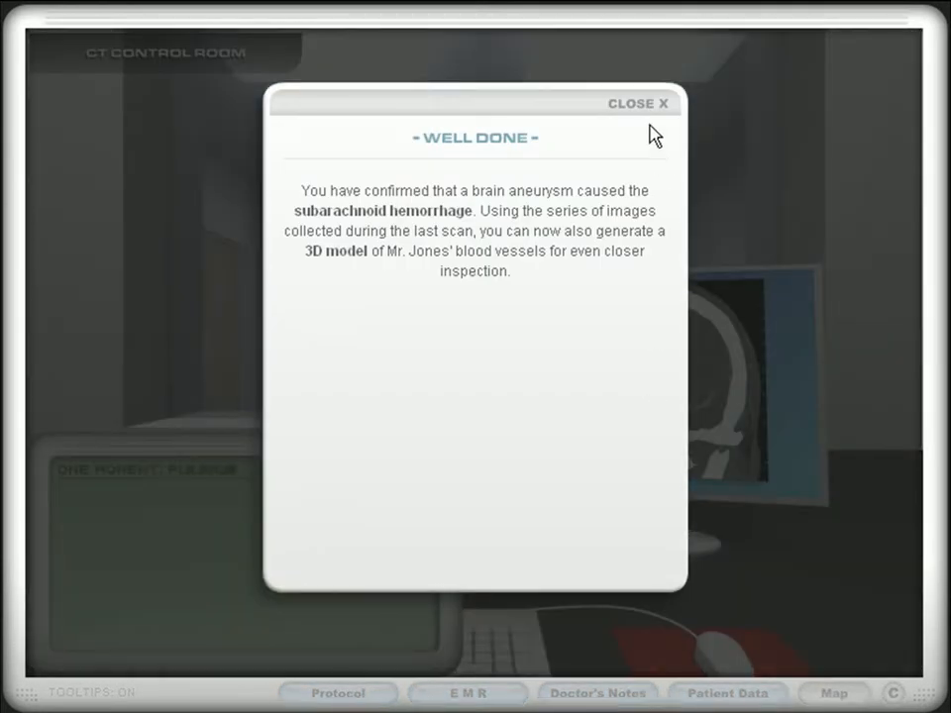
Acknowledge the aneurysm confirmation, create the 3D vessel reformations, and leave for the Neuroendovascular Suite.
click(638, 103)
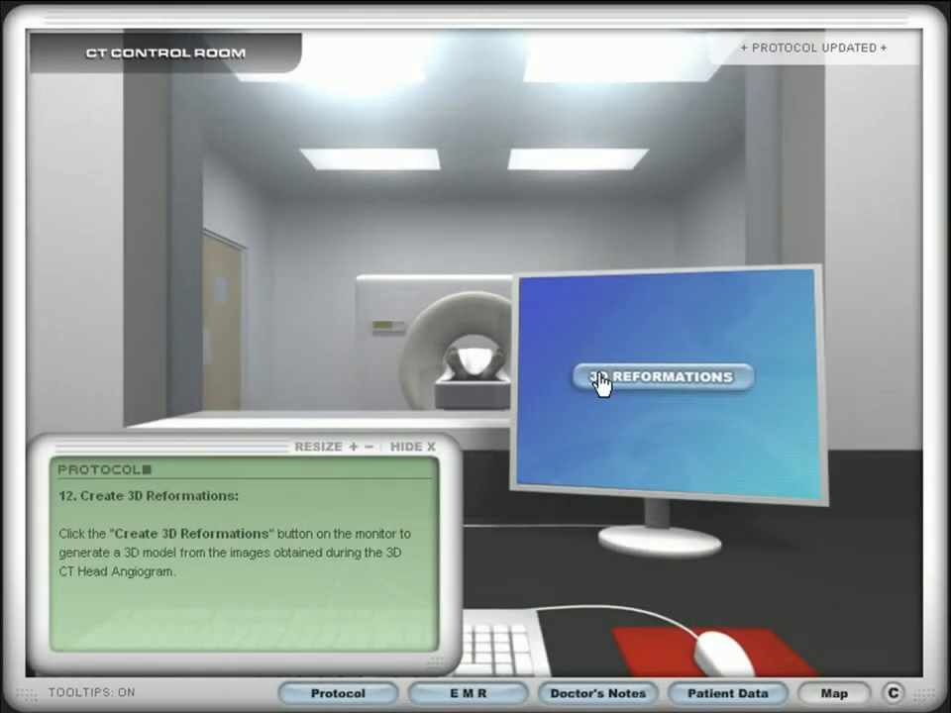
click(661, 376)
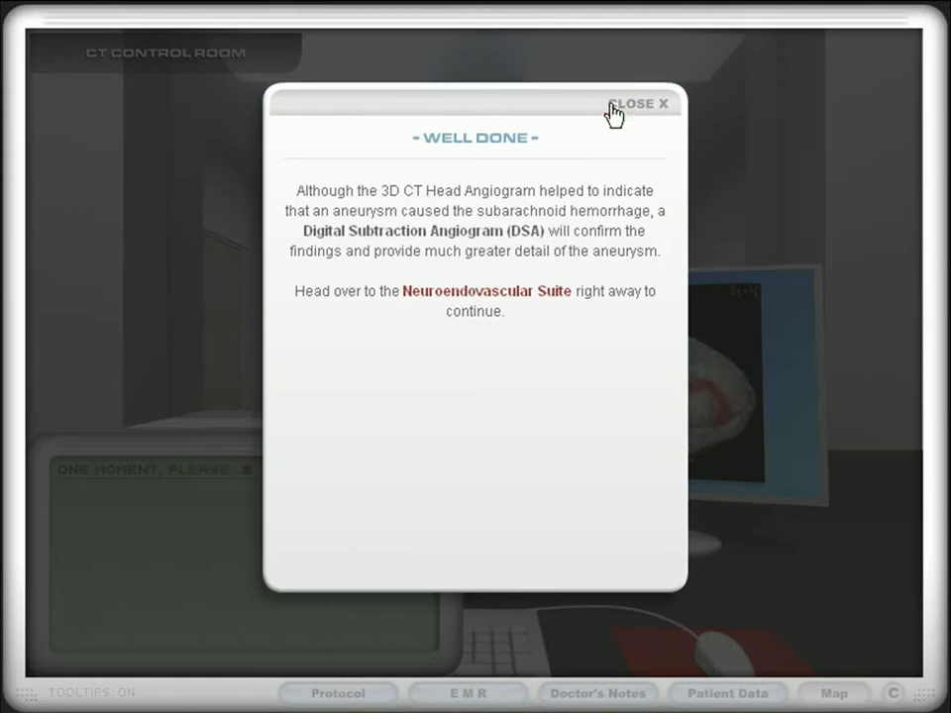
click(638, 103)
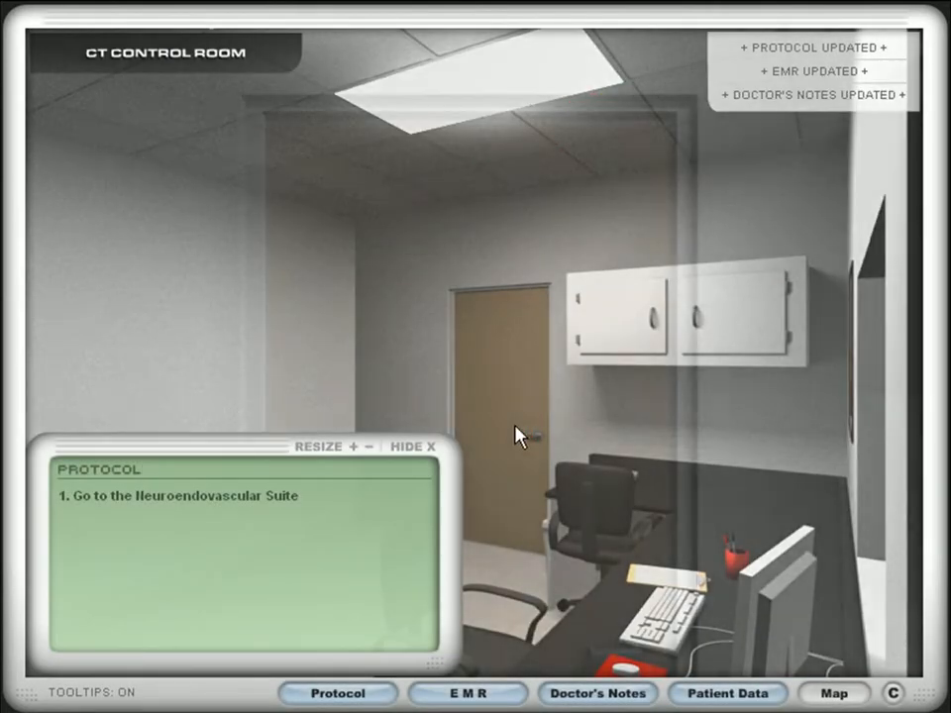
click(519, 436)
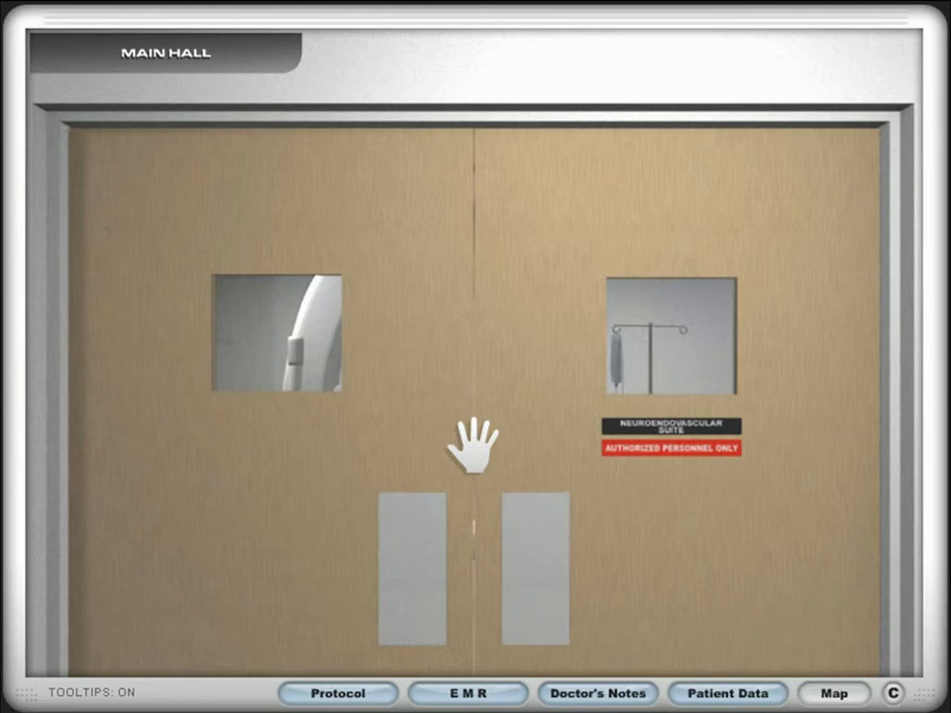
Enter the Neuroendovascular Suite and acknowledge the DSA introduction before gaining femoral access.
click(475, 440)
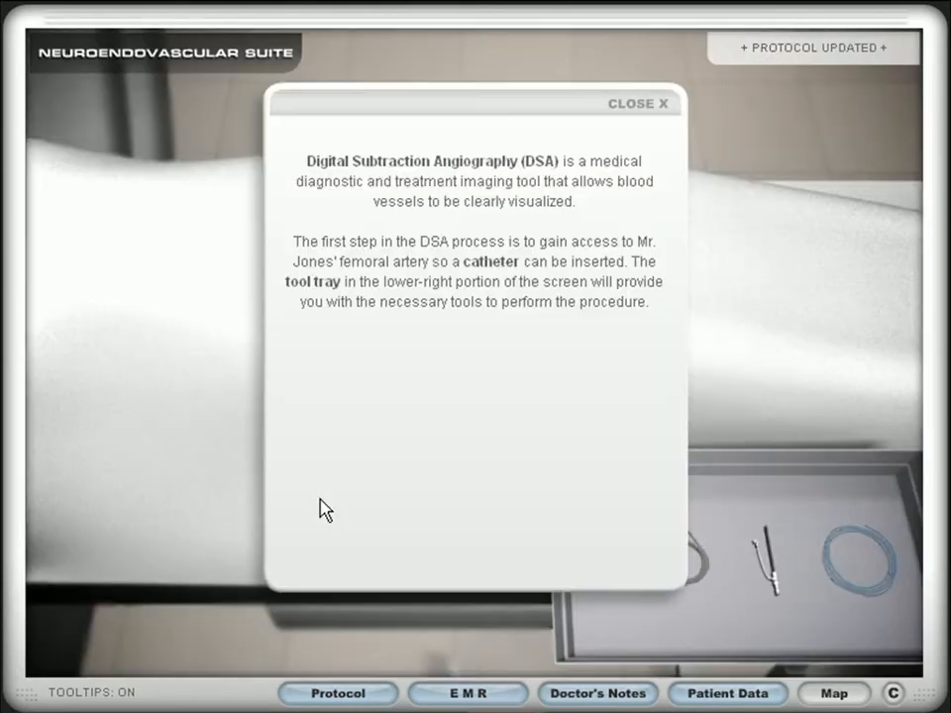
click(638, 103)
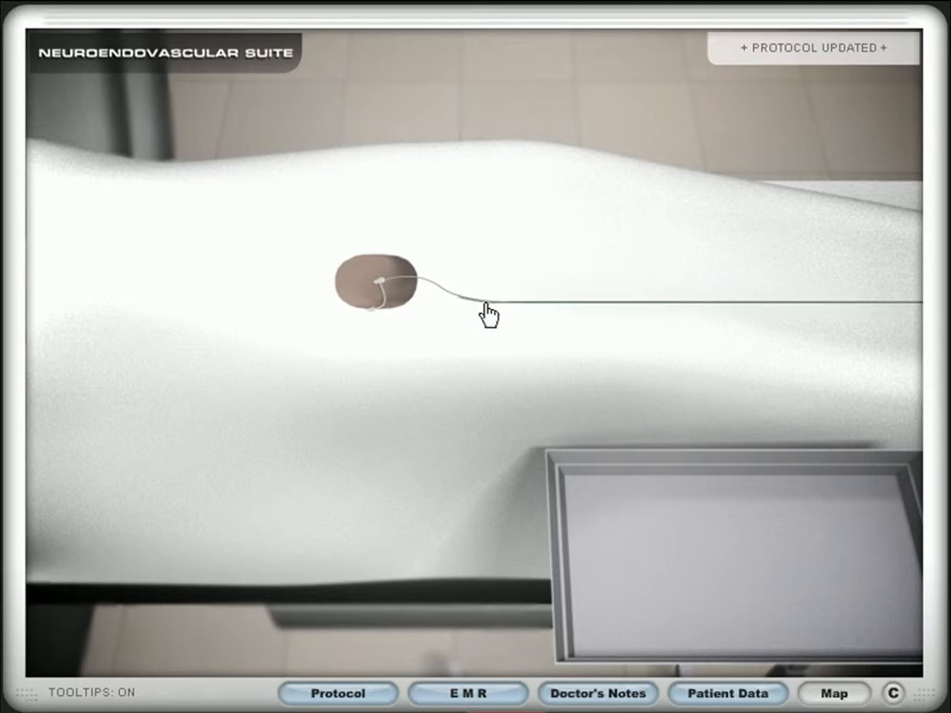
Guide the catheter up to the left internal carotid artery and hide the protocol for the DSA run.
click(337, 693)
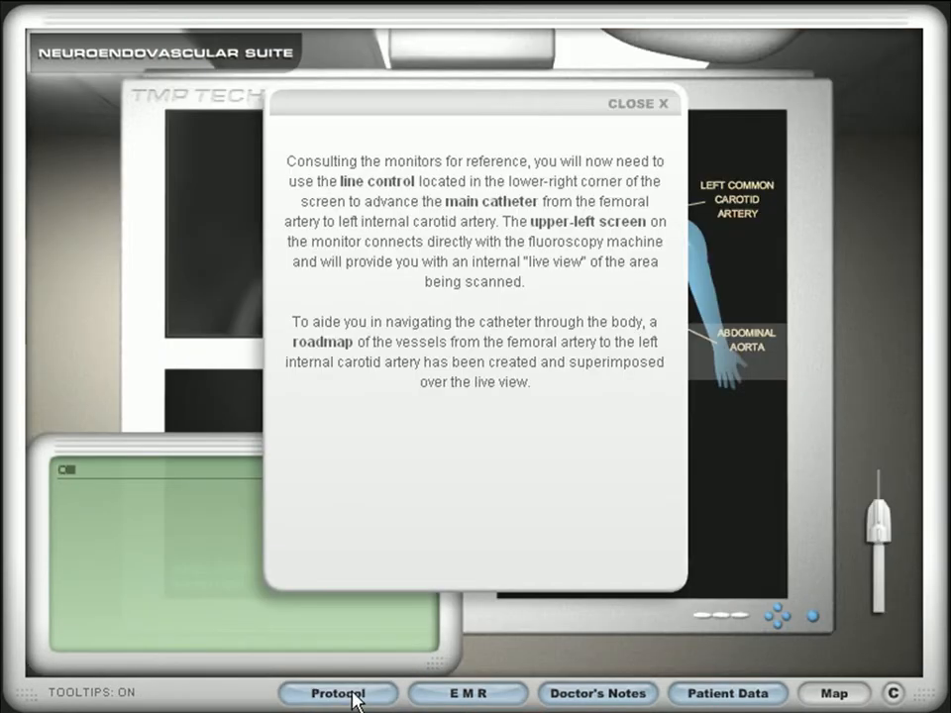
click(637, 103)
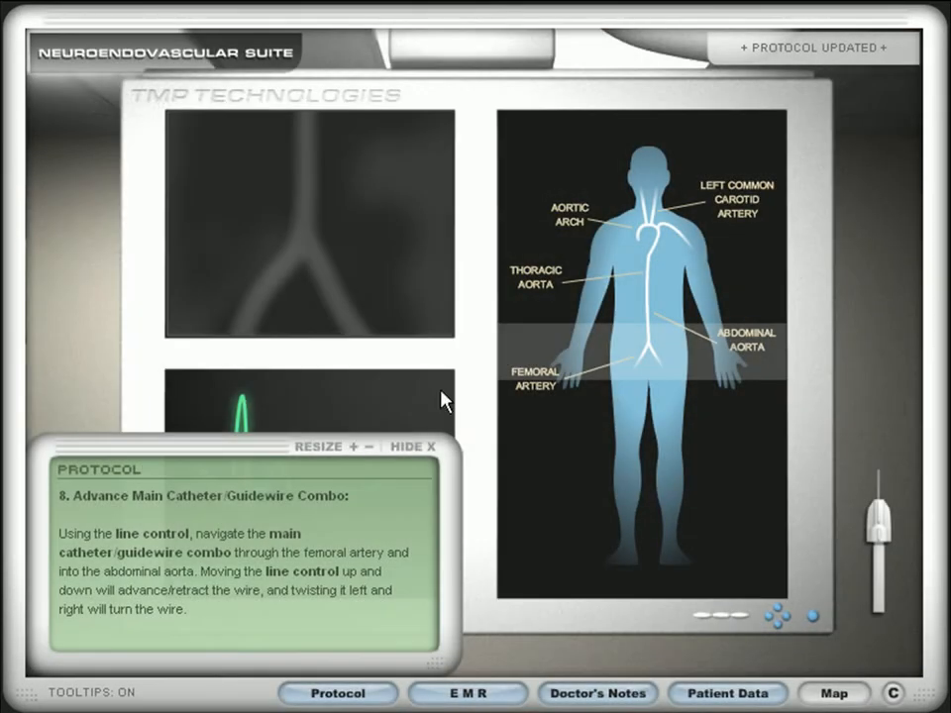
mouse_move(879, 553)
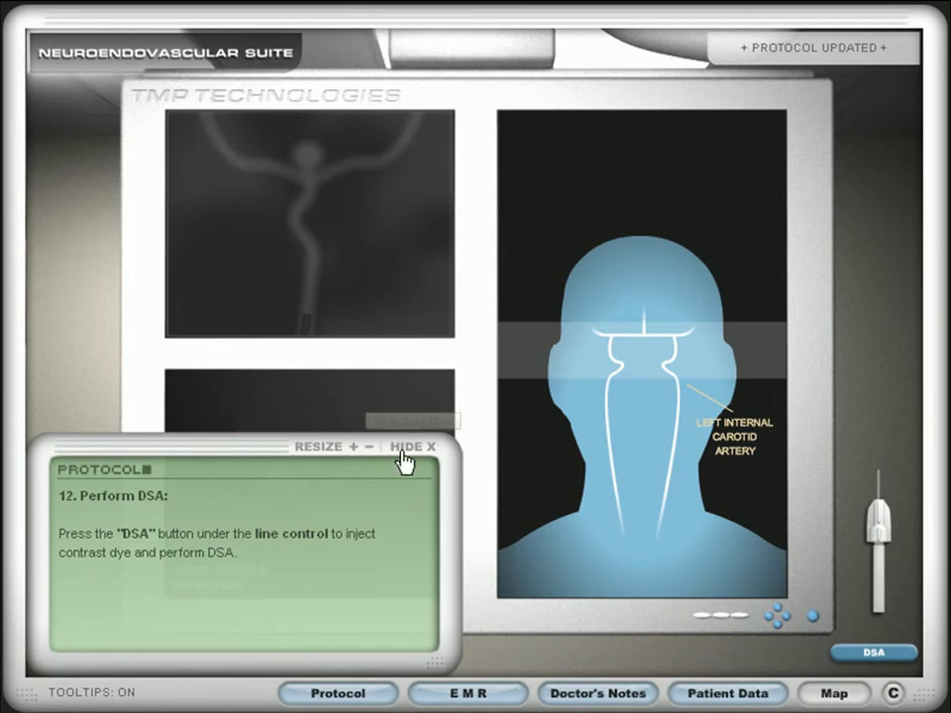
click(410, 448)
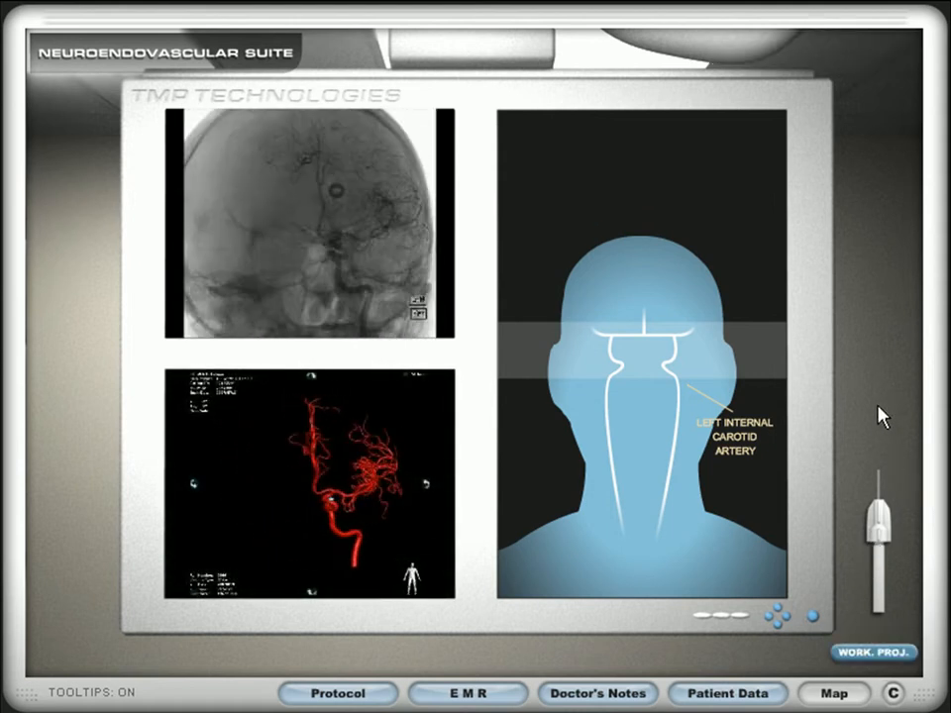
Create the working projection with aneurysm measurements, then answer Yes that it is safe for coiling.
click(872, 651)
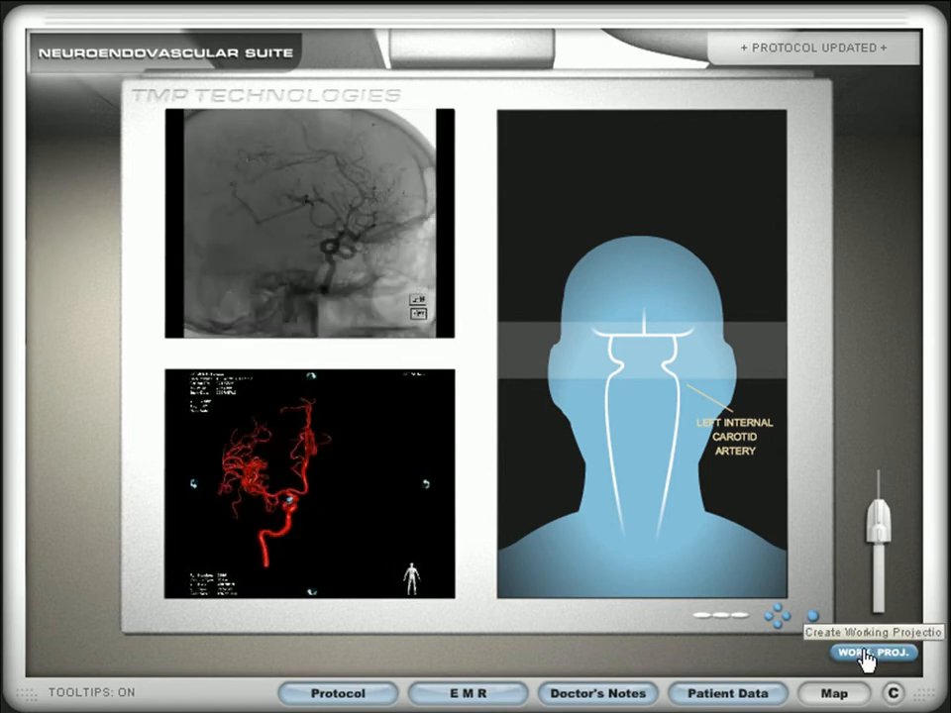
click(871, 651)
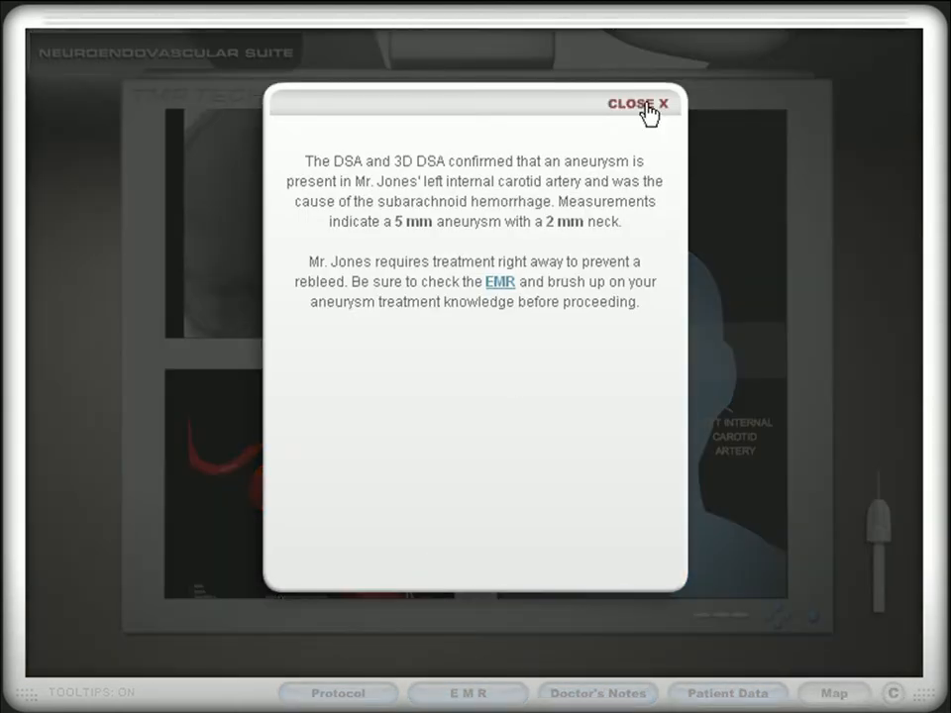
click(638, 103)
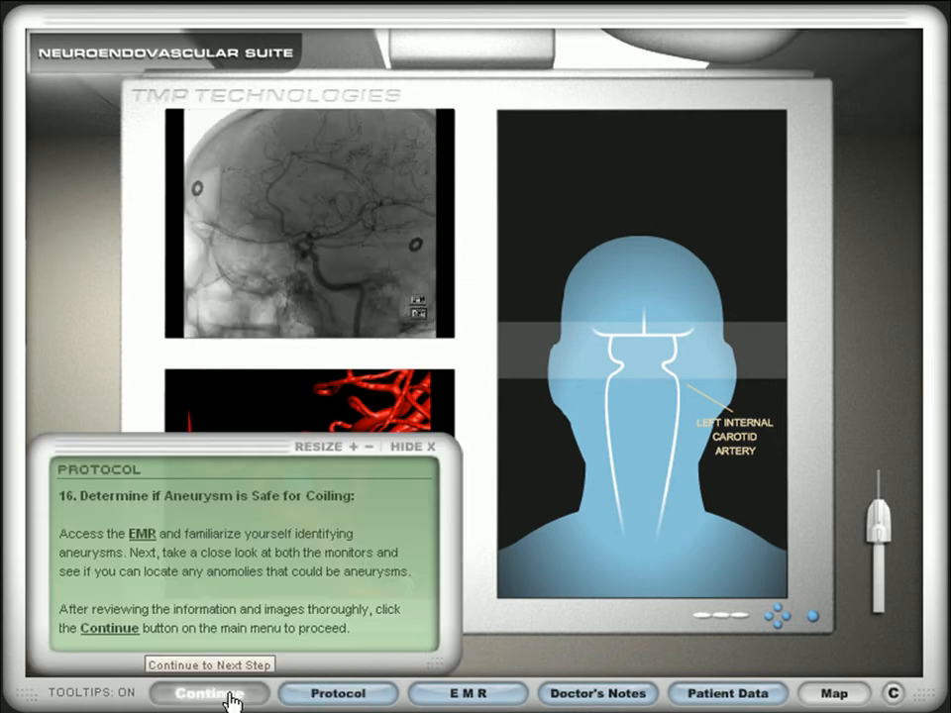
click(210, 693)
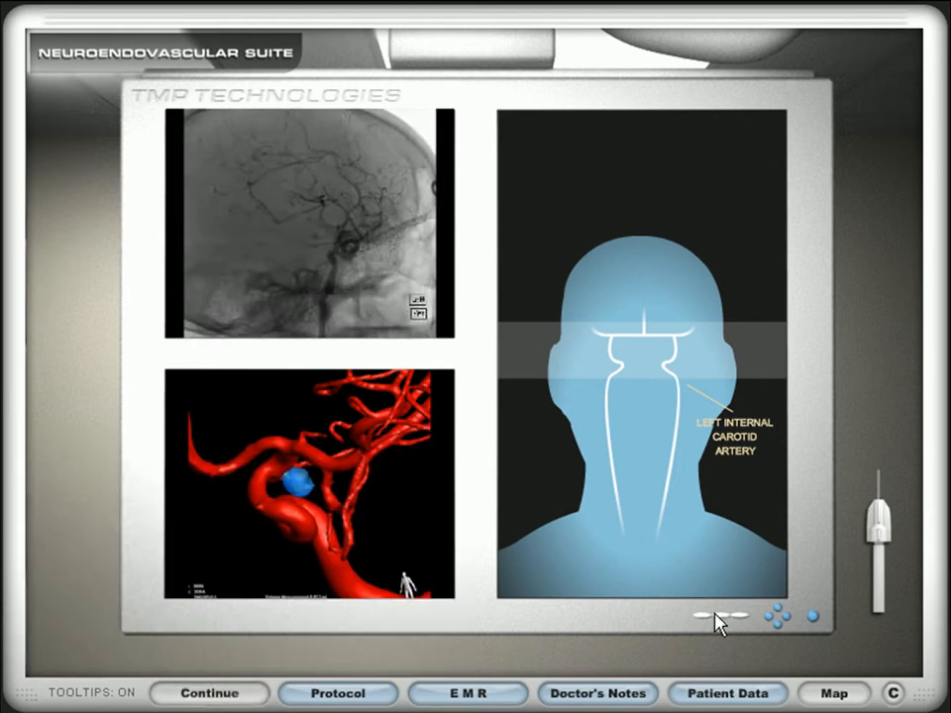
click(210, 694)
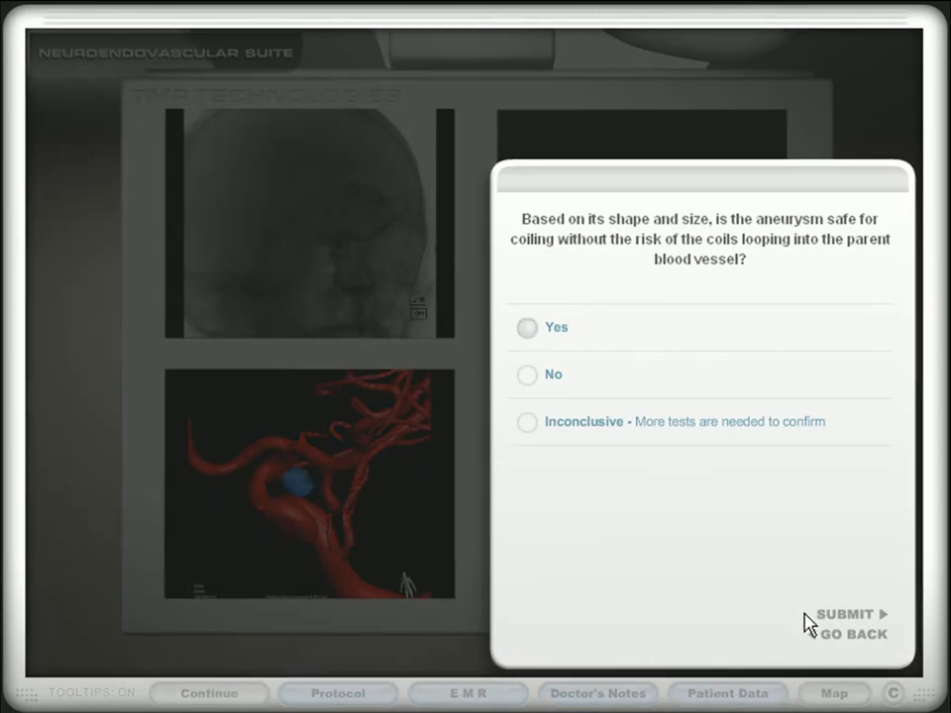
click(843, 614)
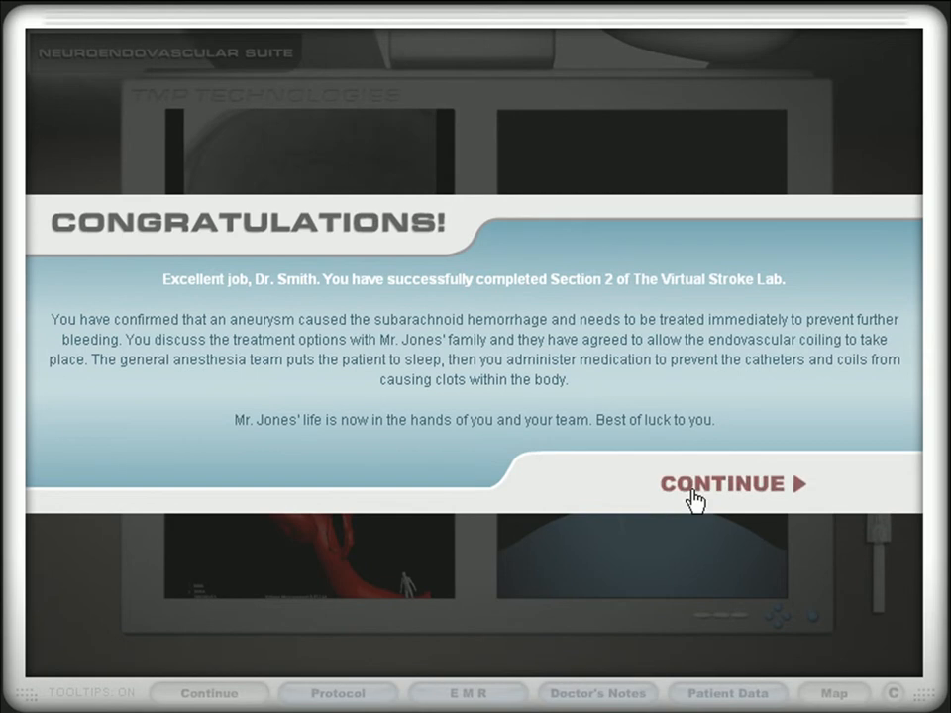
Thread the microcatheter, pack coils into the aneurysm, then retract the delivery wire and microcatheter.
click(721, 483)
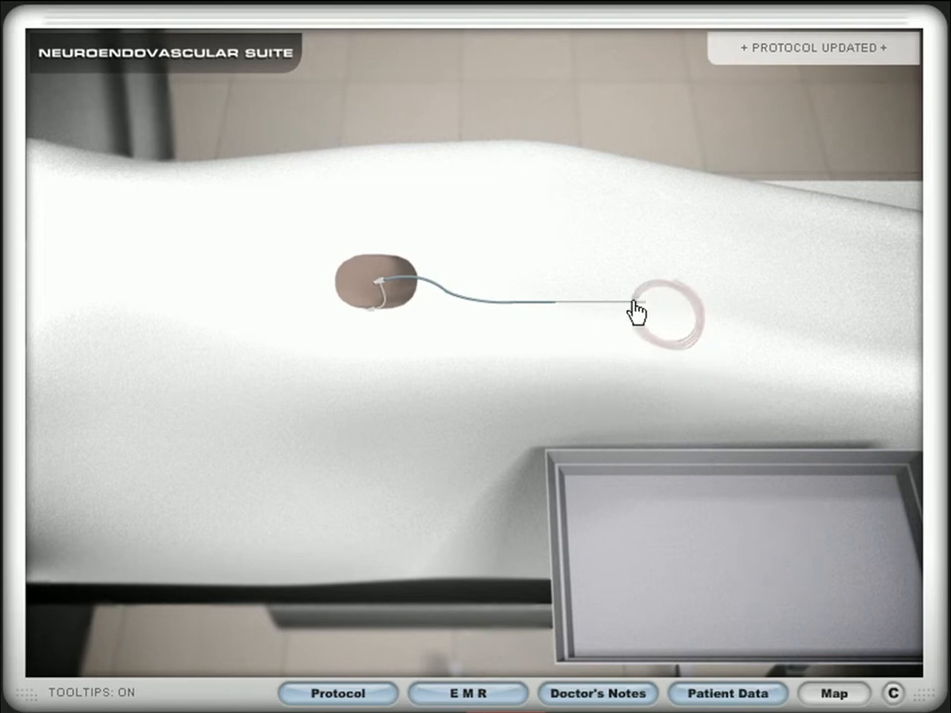
click(666, 312)
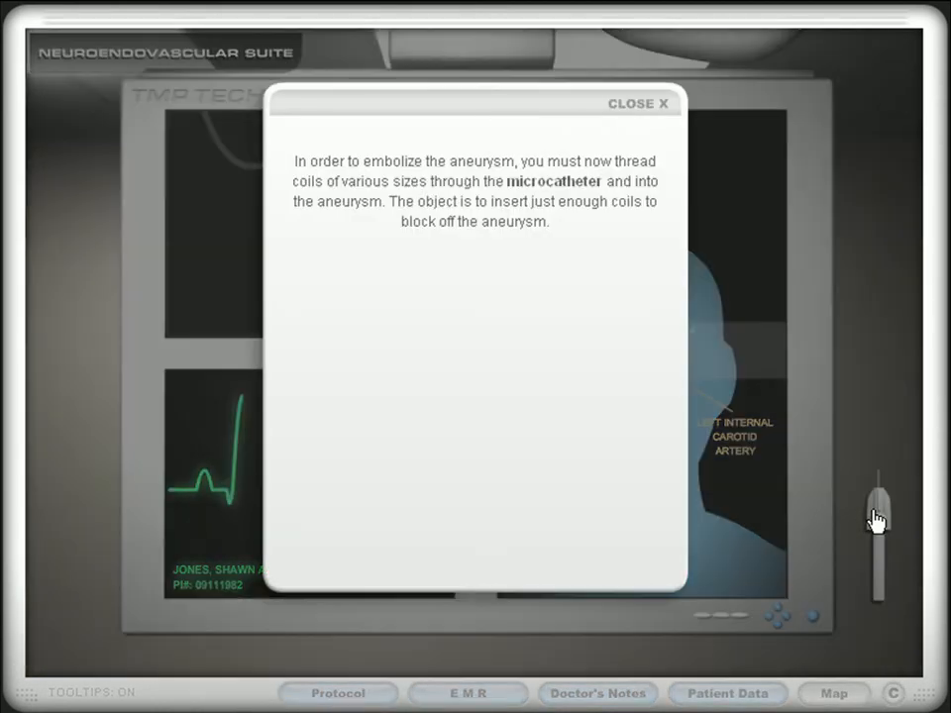
click(638, 103)
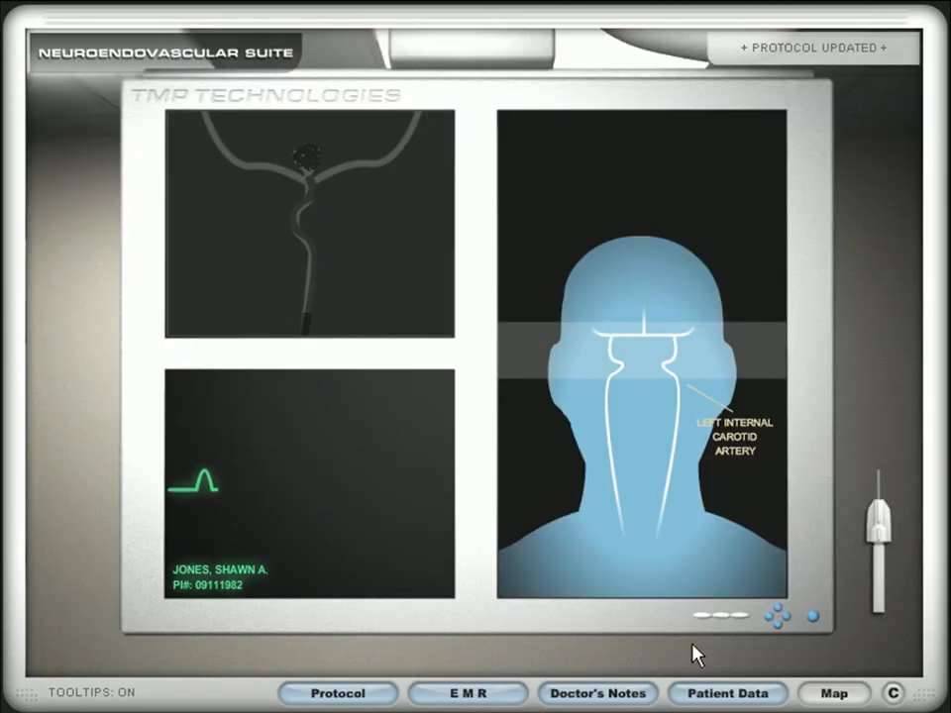
click(337, 693)
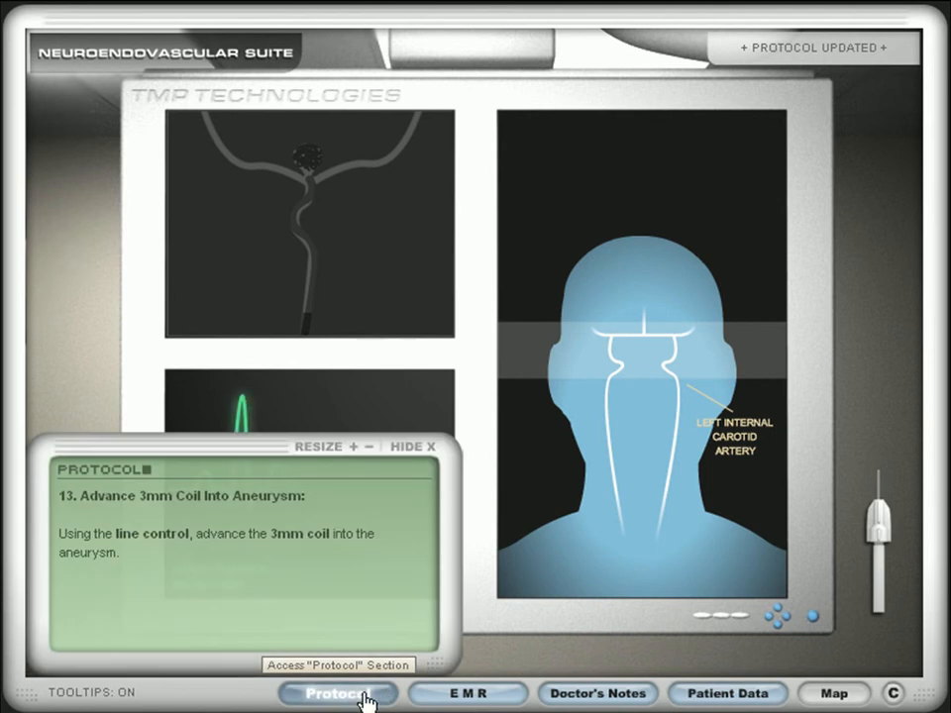
mouse_move(881, 519)
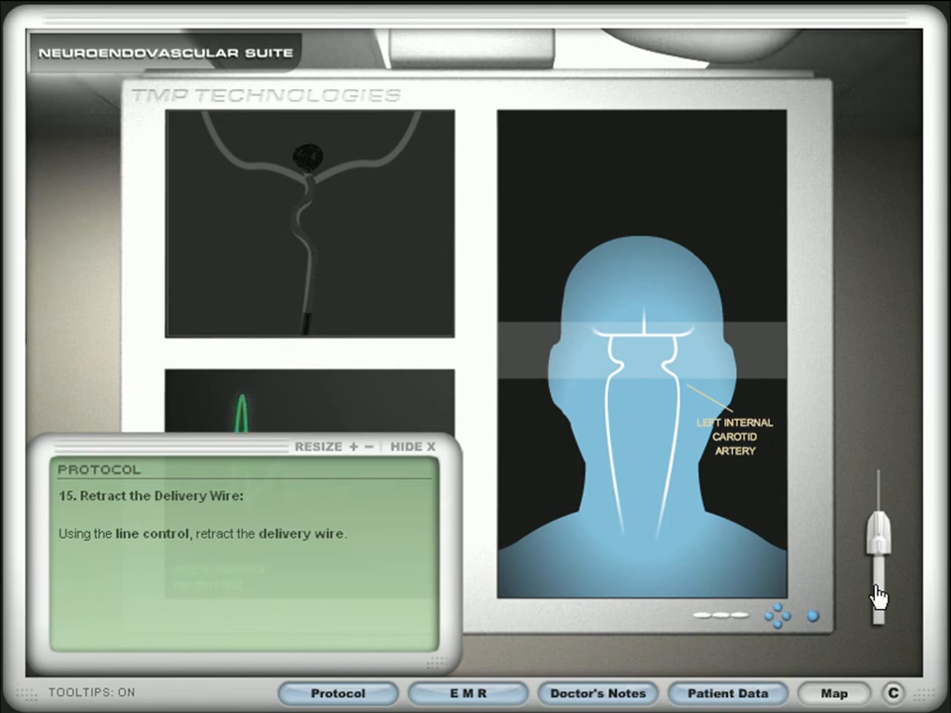
click(875, 535)
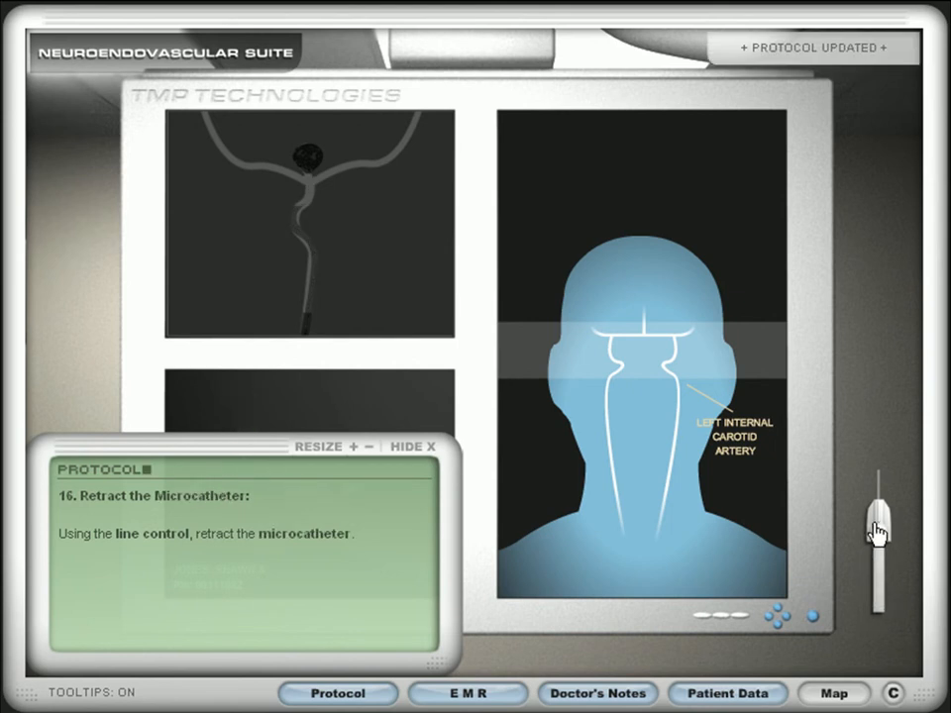
click(412, 448)
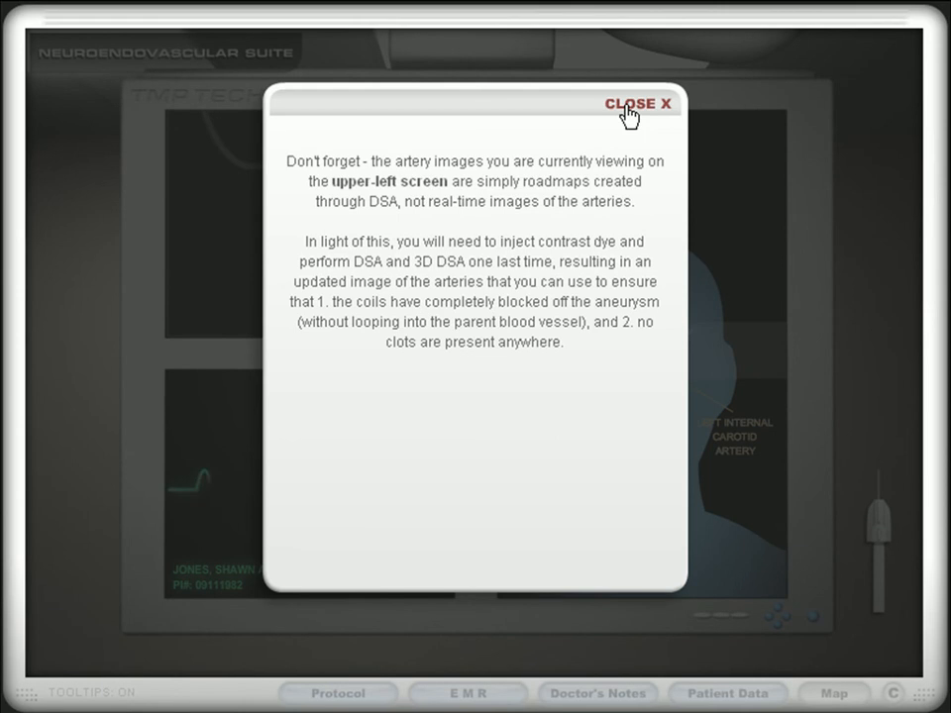
Acknowledge the final-scan reminder and the Well Done surgery-complete message for the fully embolized aneurysm.
click(630, 103)
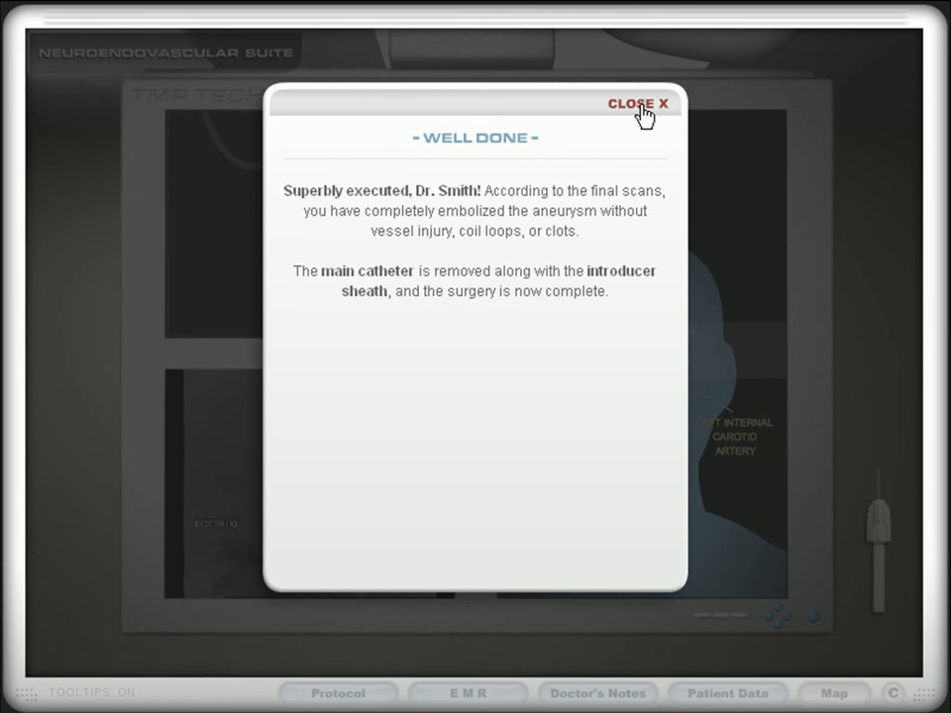
click(637, 103)
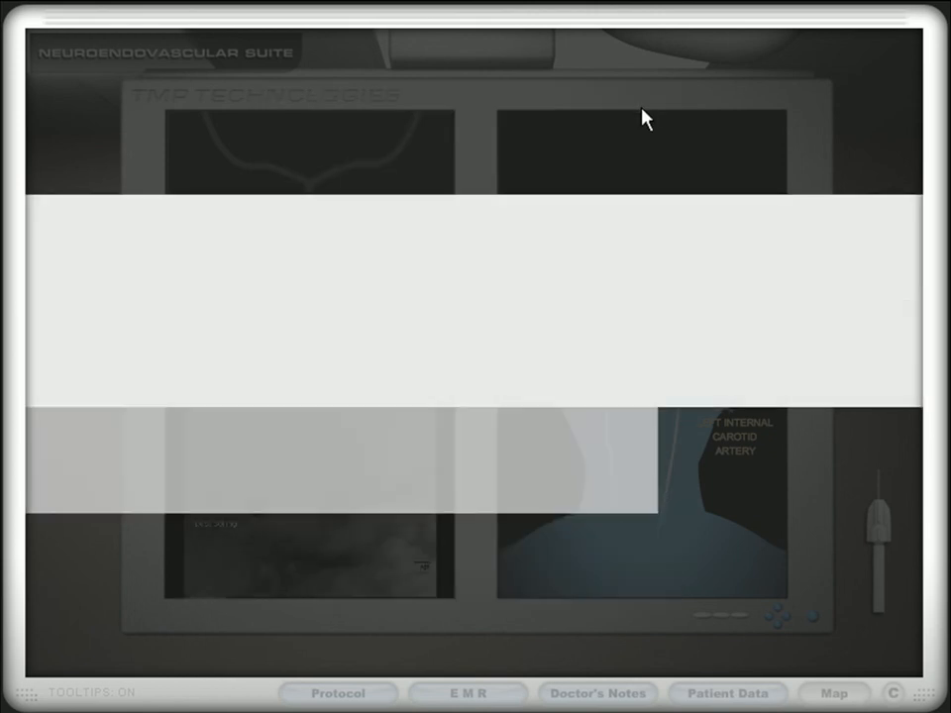